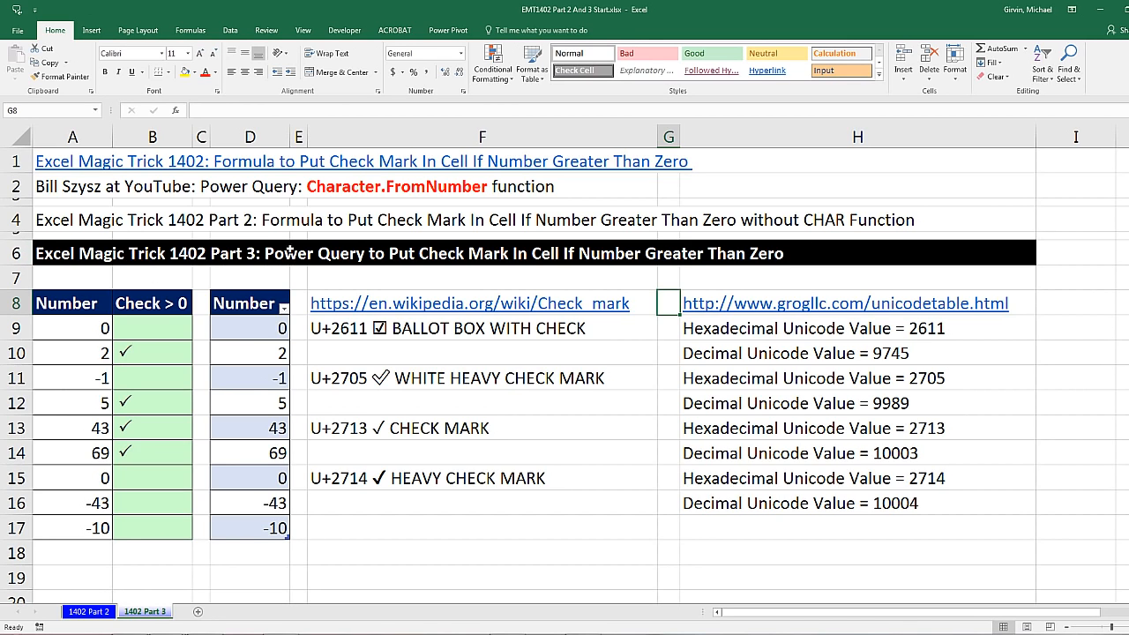
{"action": "mouse_move", "coordinate": [191, 277]}
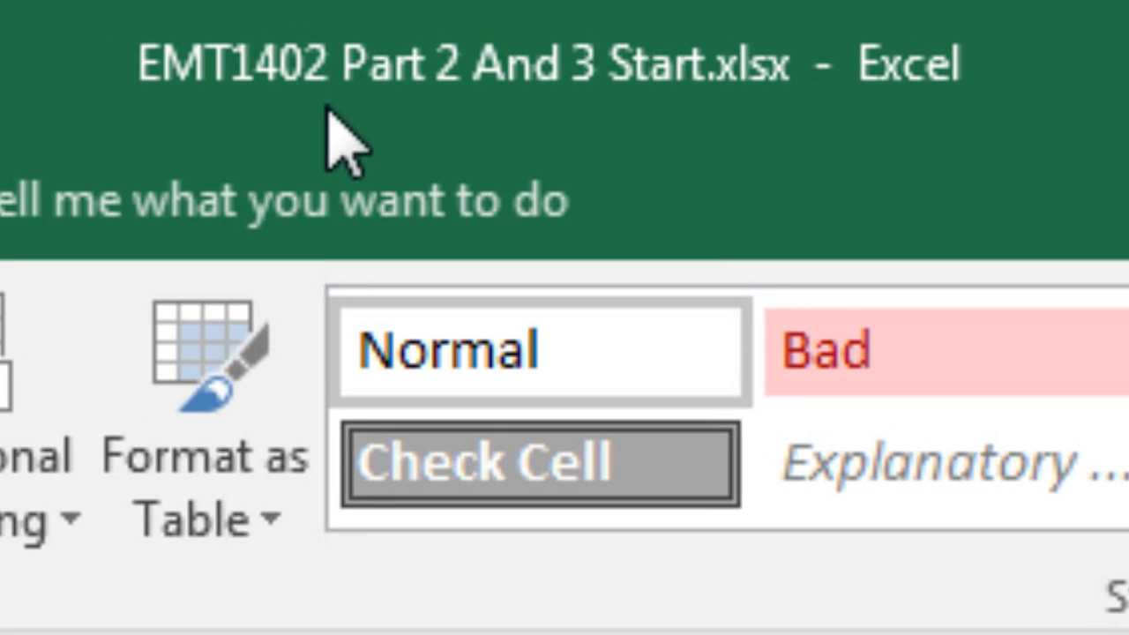
{"action": "mouse_move", "coordinate": [256, 132]}
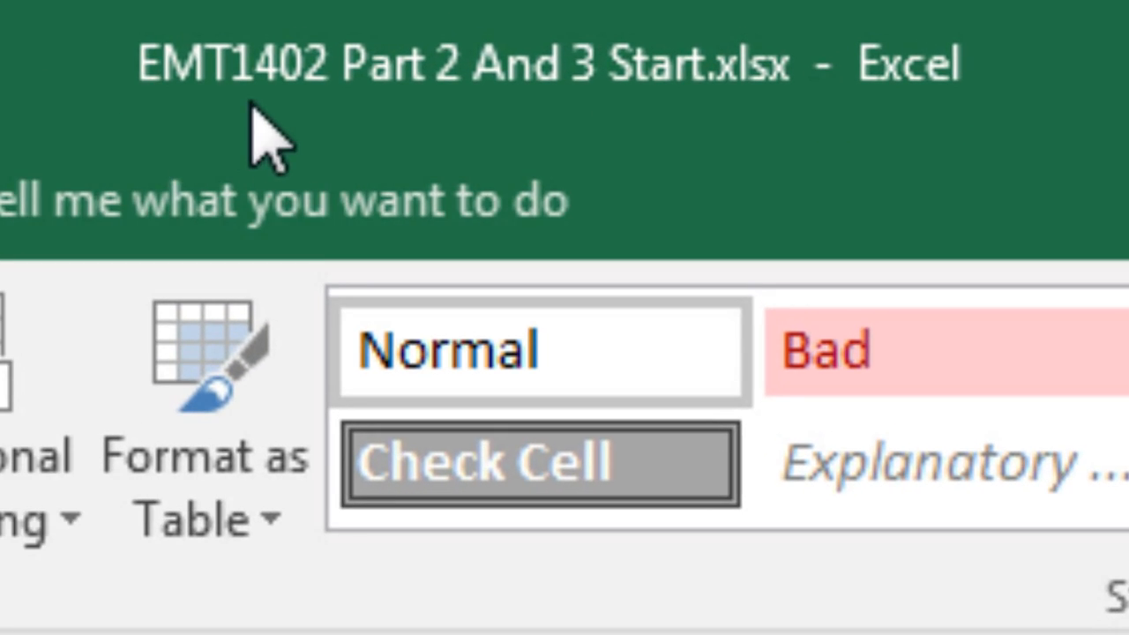
{"action": "mouse_move", "coordinate": [309, 138]}
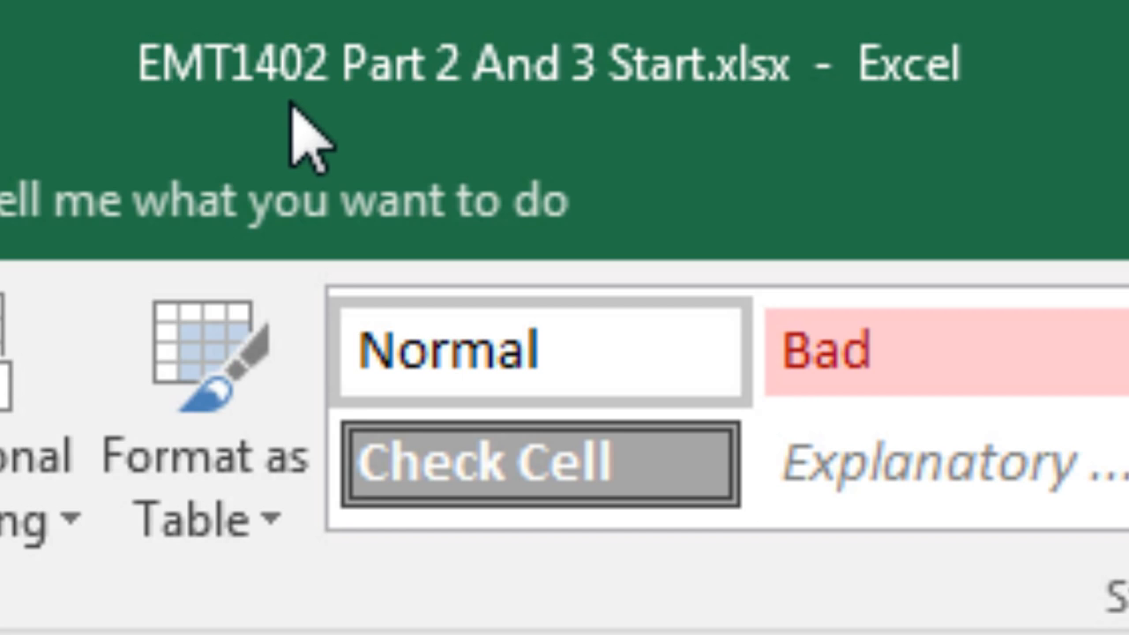
{"action": "mouse_move", "coordinate": [684, 133]}
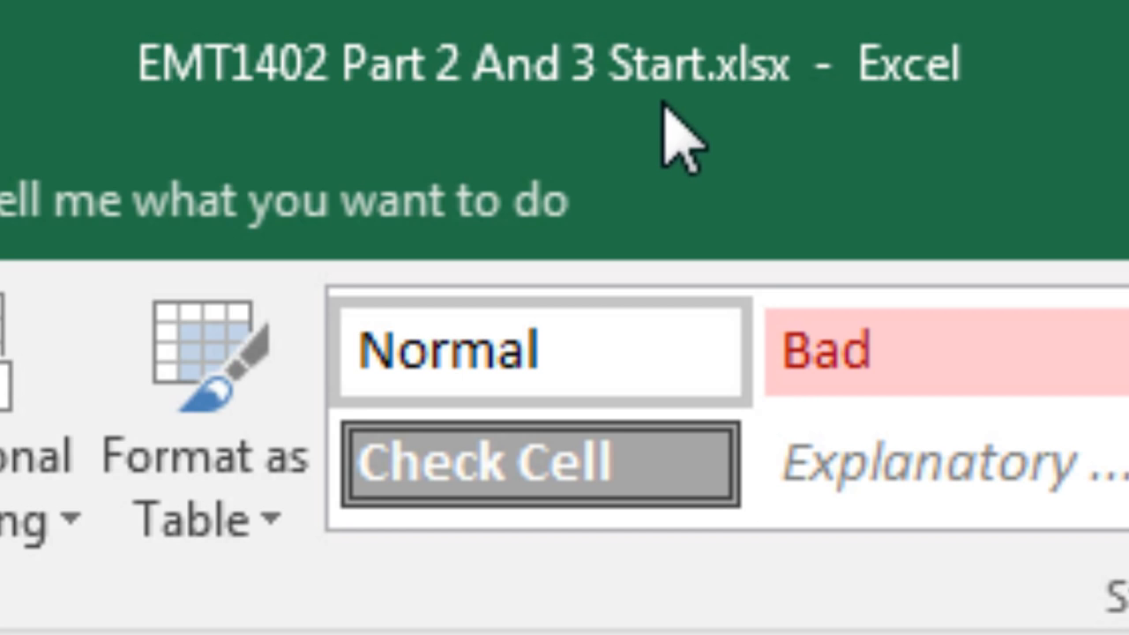
{"action": "mouse_move", "coordinate": [291, 177]}
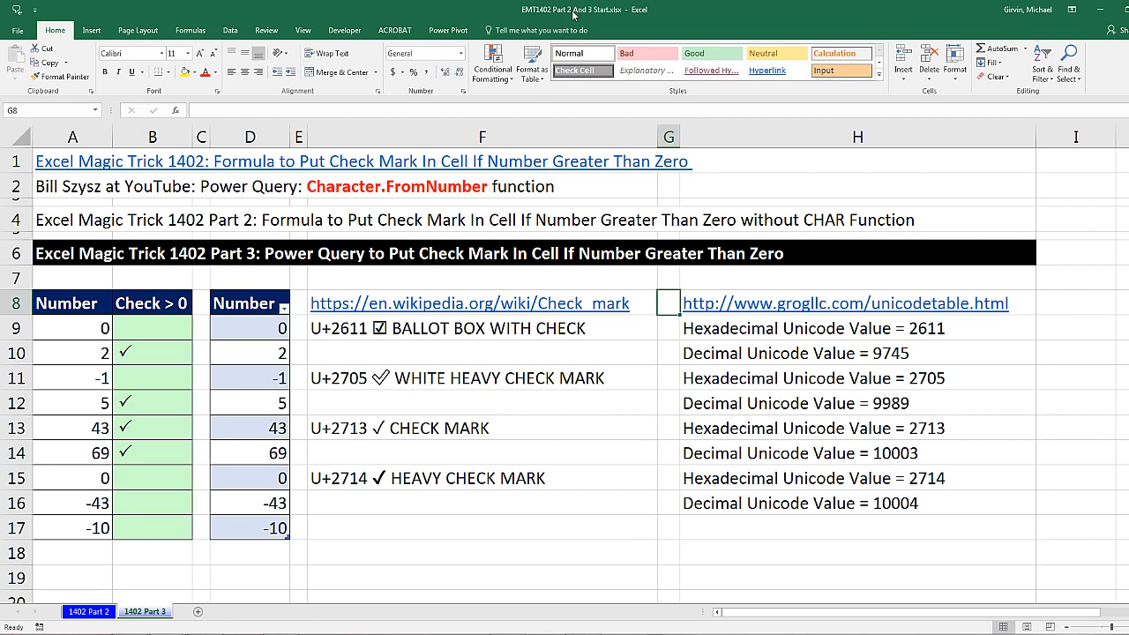
{"action": "mouse_move", "coordinate": [391, 539]}
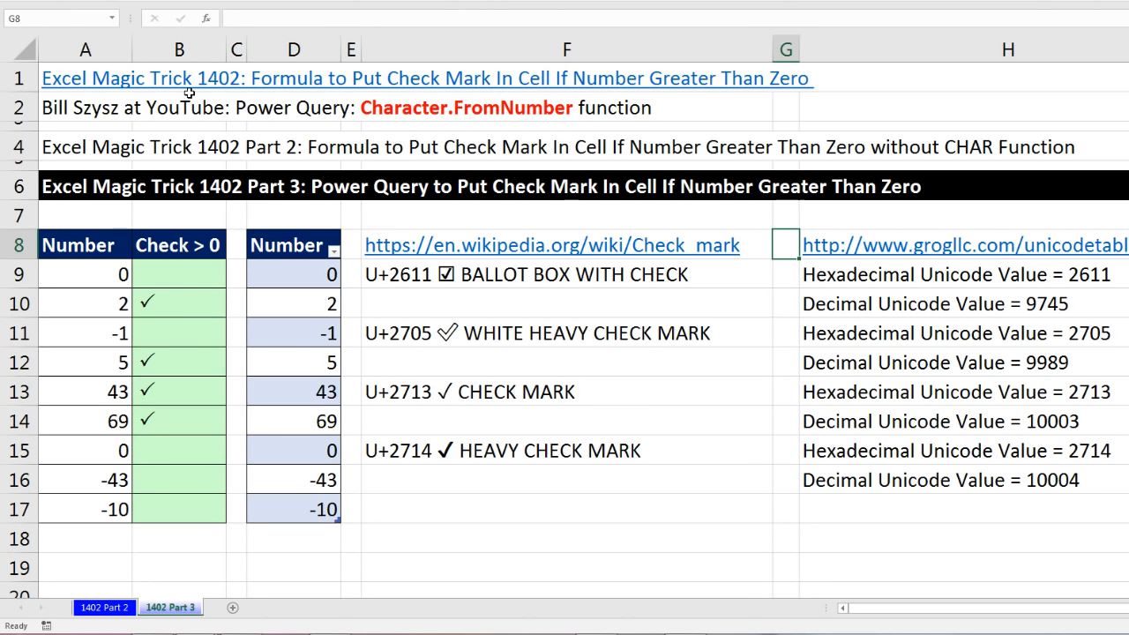
{"action": "mouse_move", "coordinate": [277, 92]}
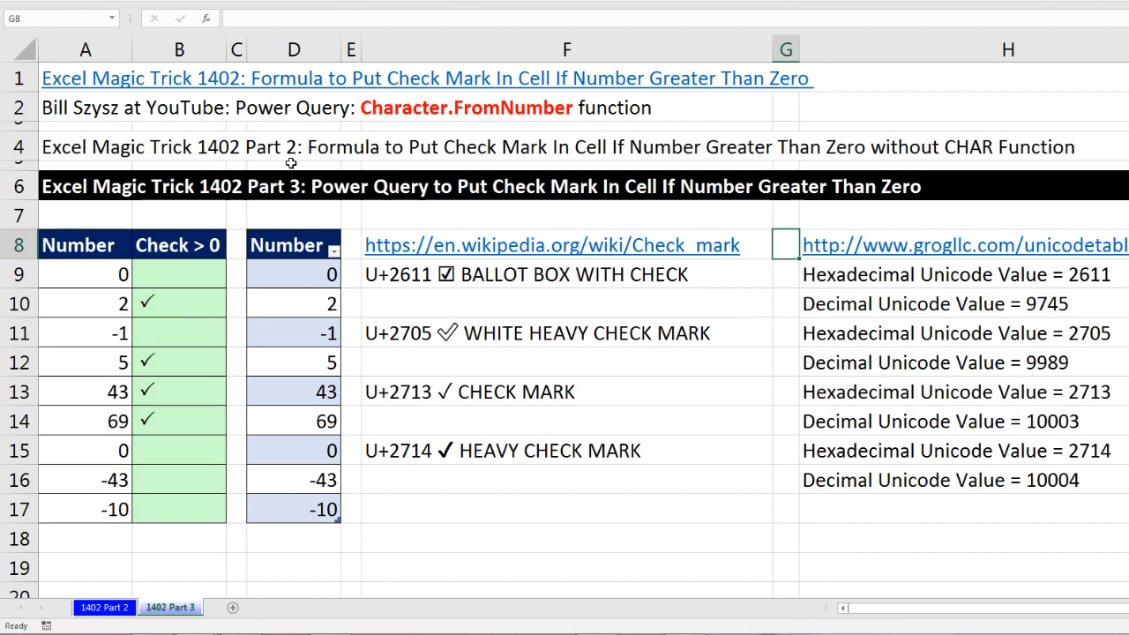
{"action": "mouse_move", "coordinate": [258, 164]}
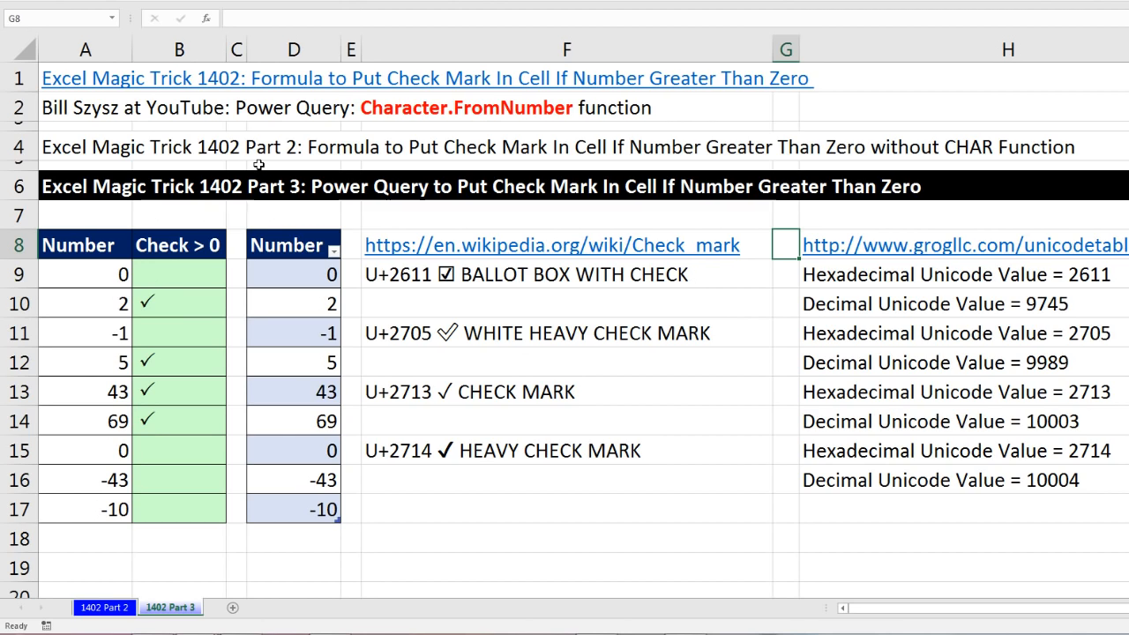
{"action": "mouse_move", "coordinate": [261, 162]}
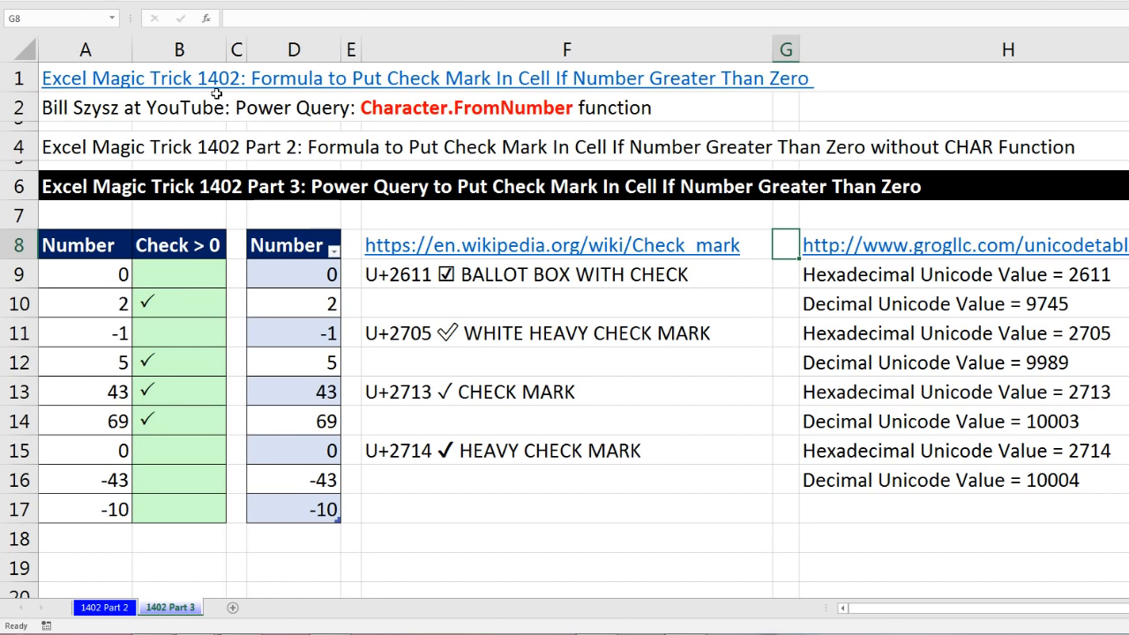
{"action": "mouse_move", "coordinate": [60, 127]}
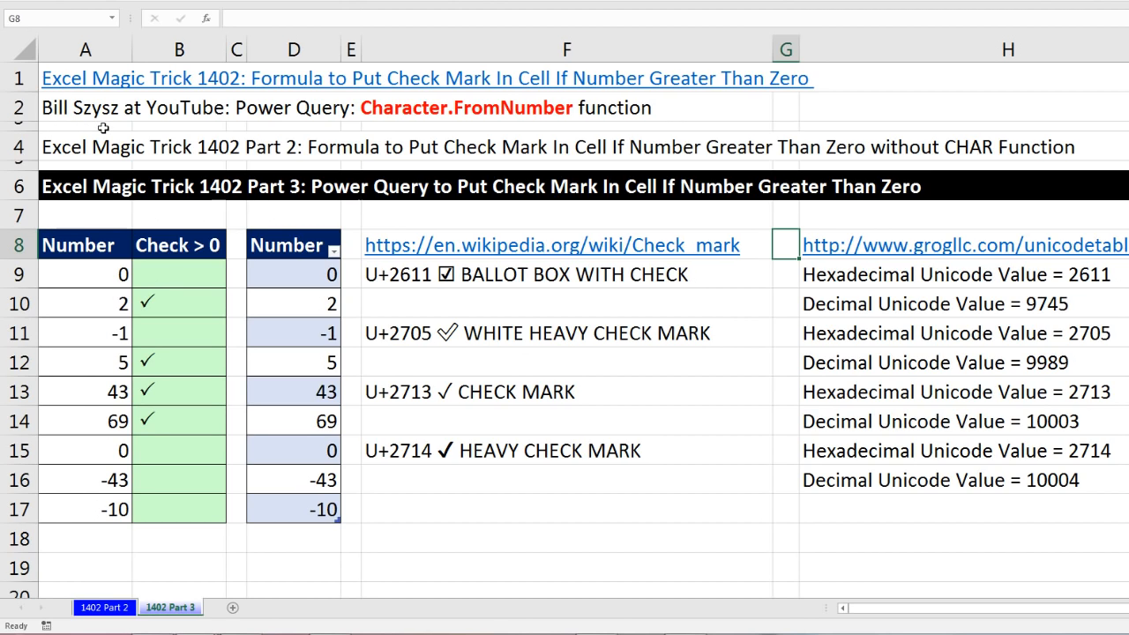
{"action": "mouse_move", "coordinate": [408, 127]}
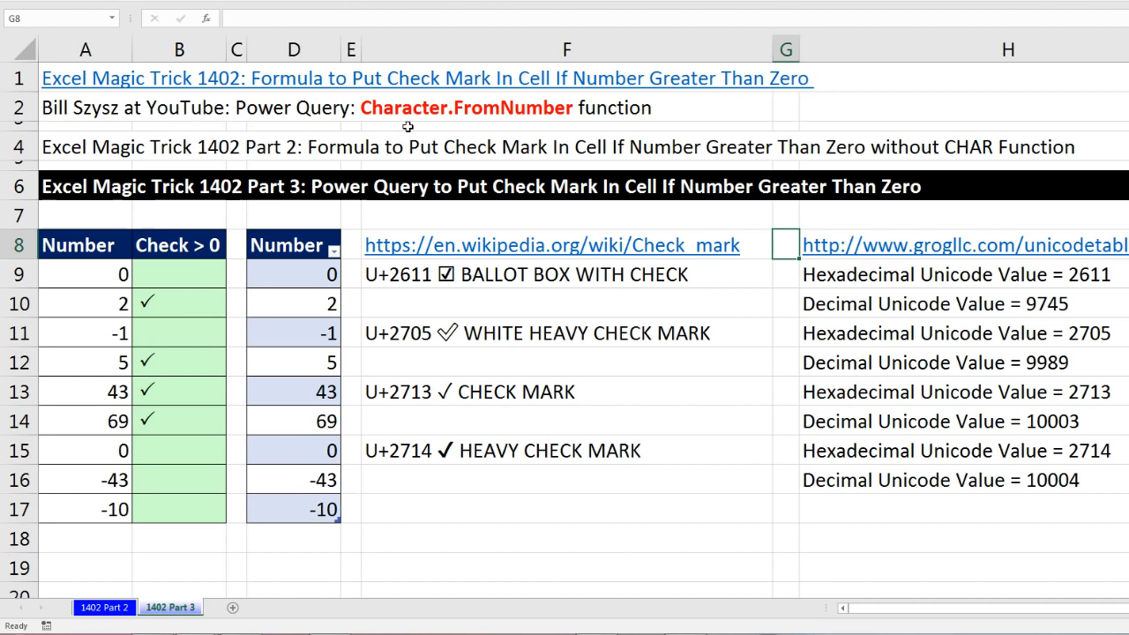
{"action": "mouse_move", "coordinate": [388, 120]}
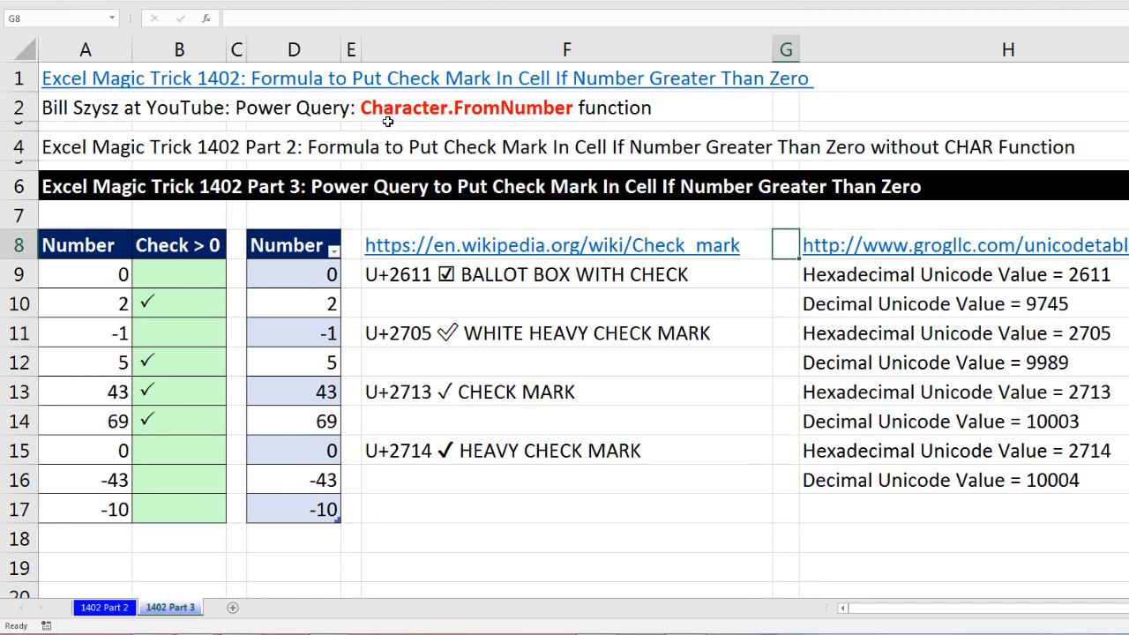
{"action": "mouse_move", "coordinate": [529, 122]}
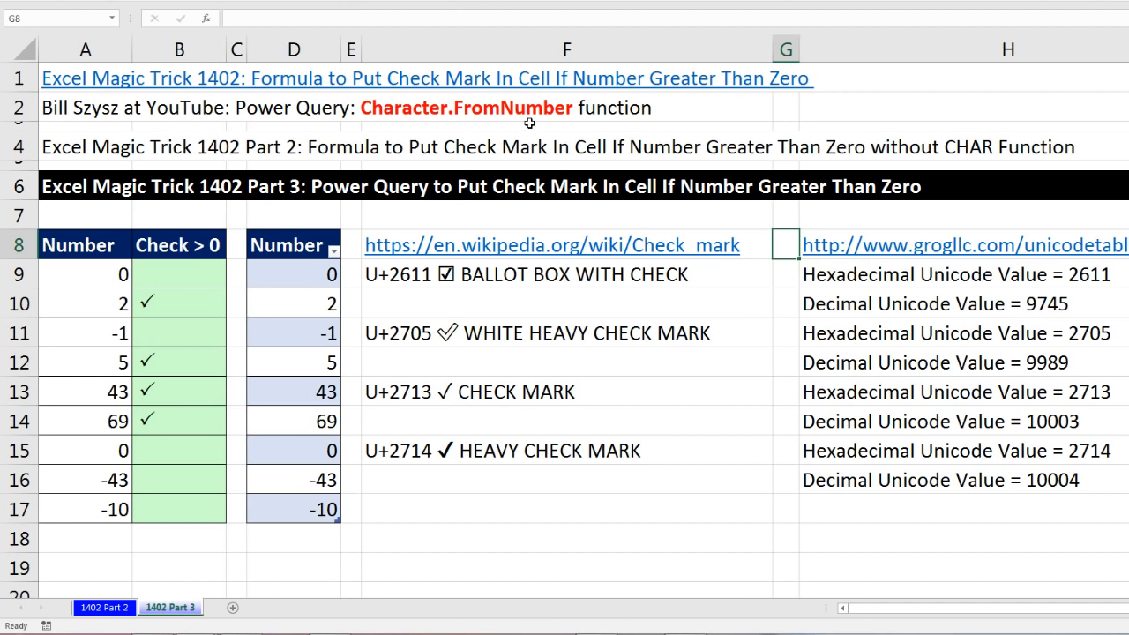
{"action": "mouse_move", "coordinate": [566, 121]}
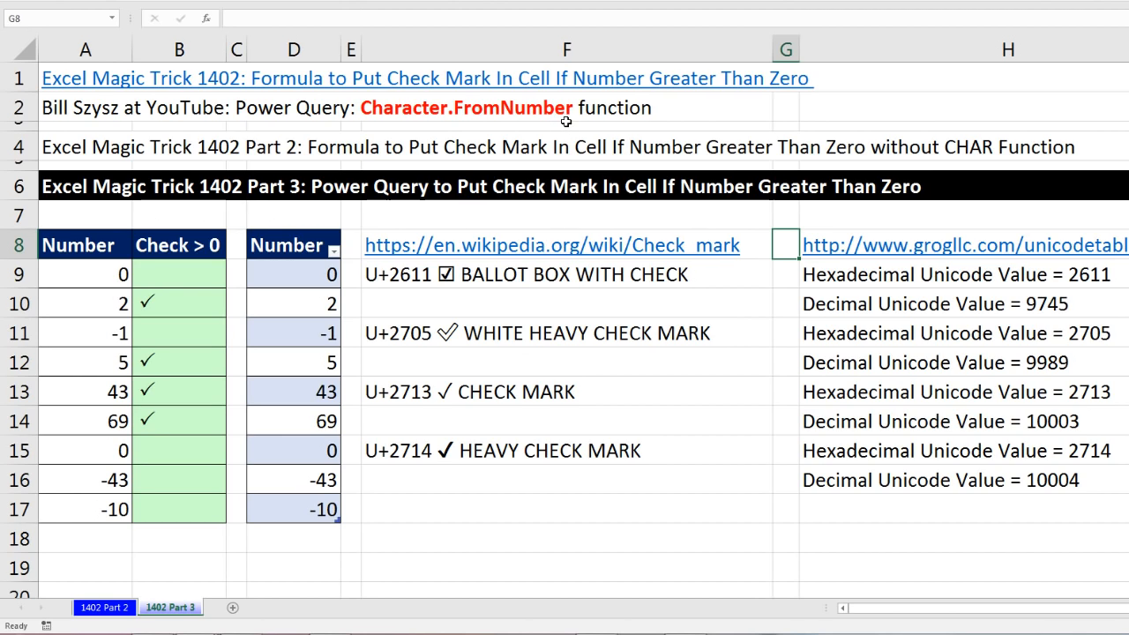
{"action": "mouse_move", "coordinate": [645, 488]}
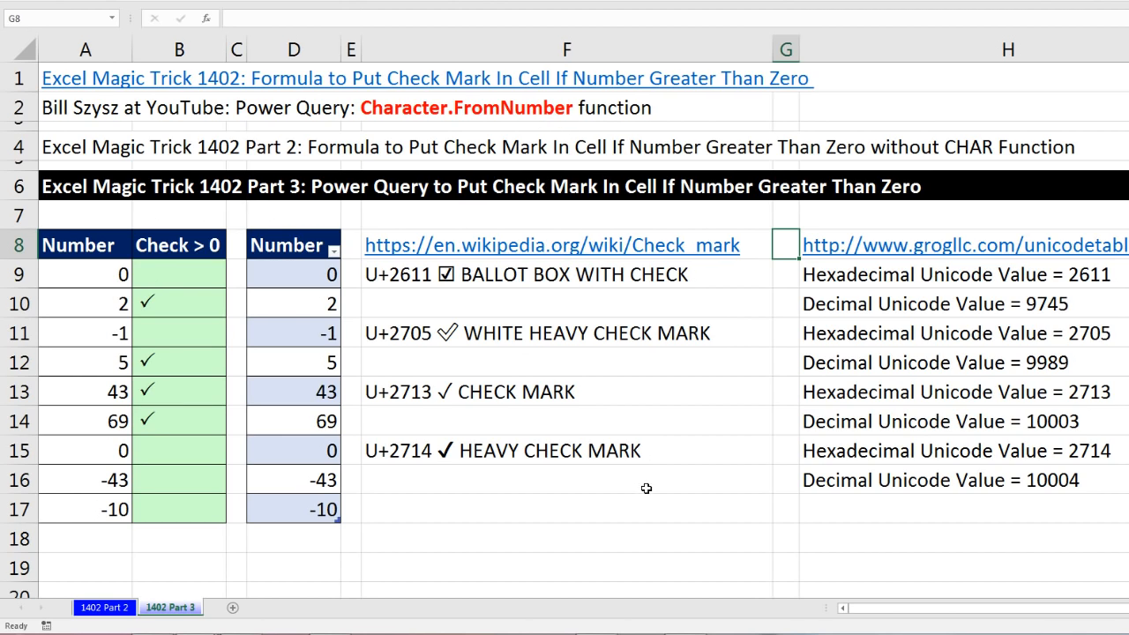
{"action": "mouse_move", "coordinate": [536, 123]}
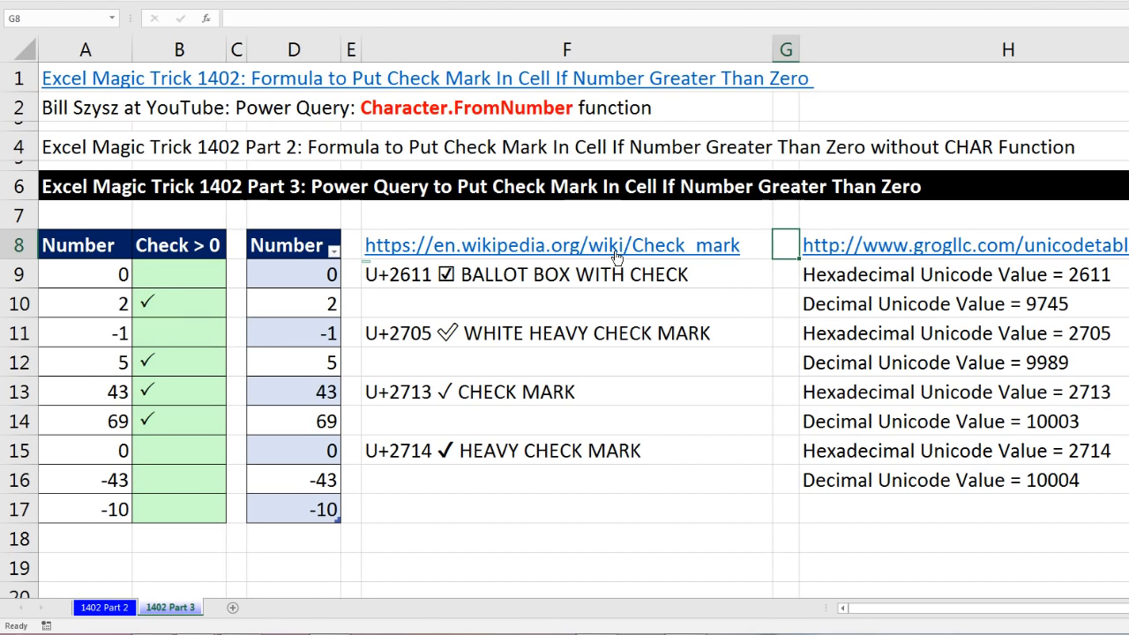
{"action": "mouse_move", "coordinate": [617, 276]}
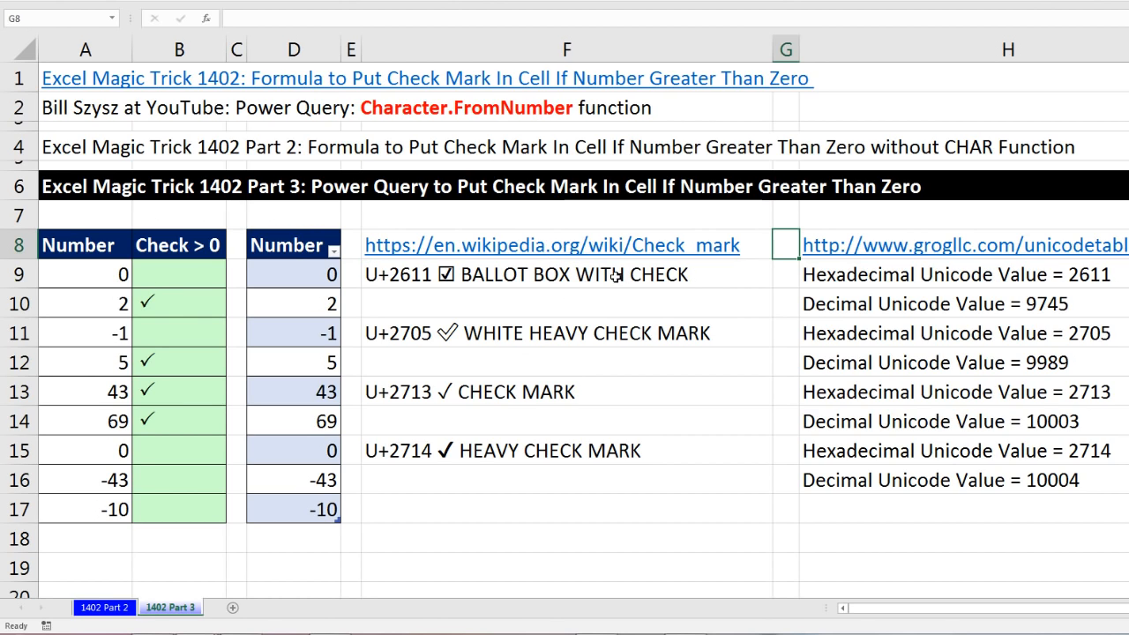
{"action": "mouse_move", "coordinate": [437, 370]}
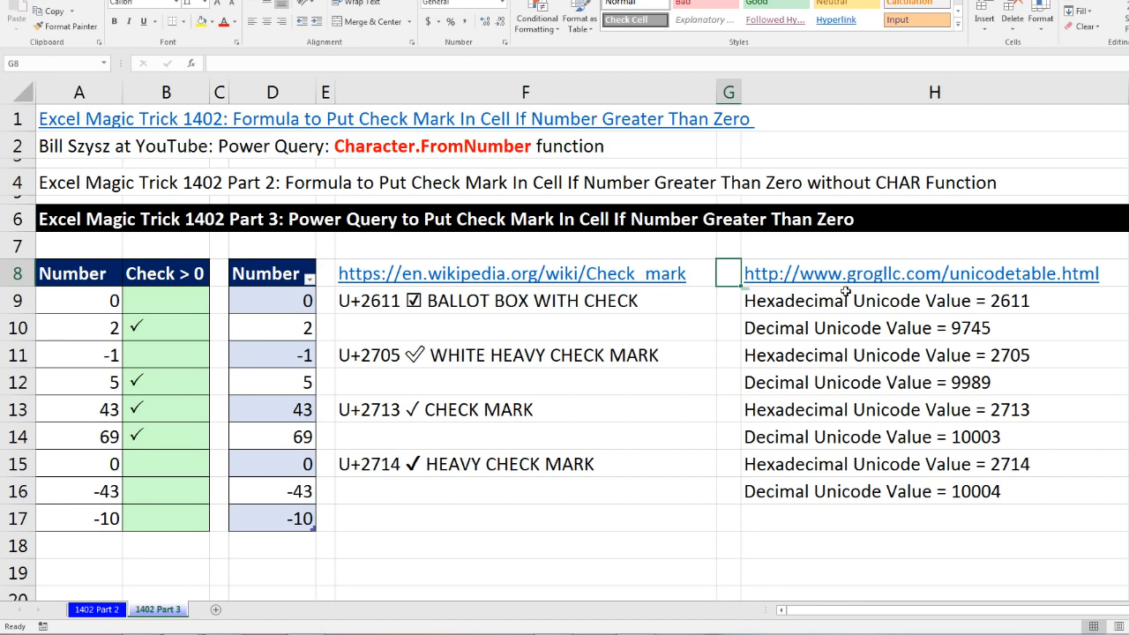
{"action": "mouse_move", "coordinate": [1069, 257]}
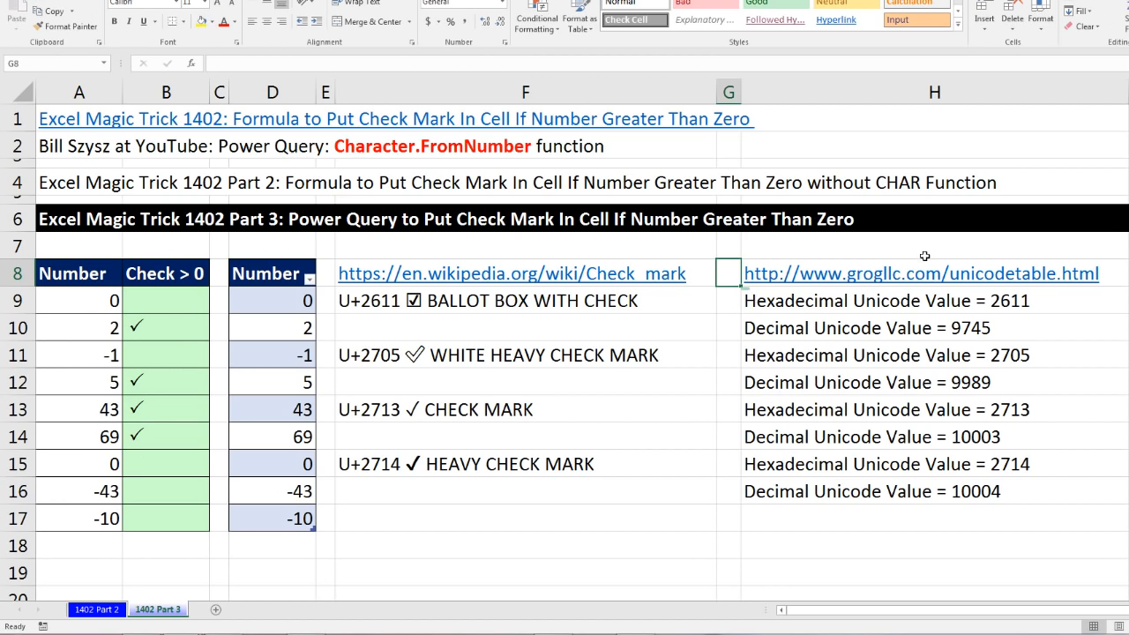
{"action": "mouse_move", "coordinate": [723, 328]}
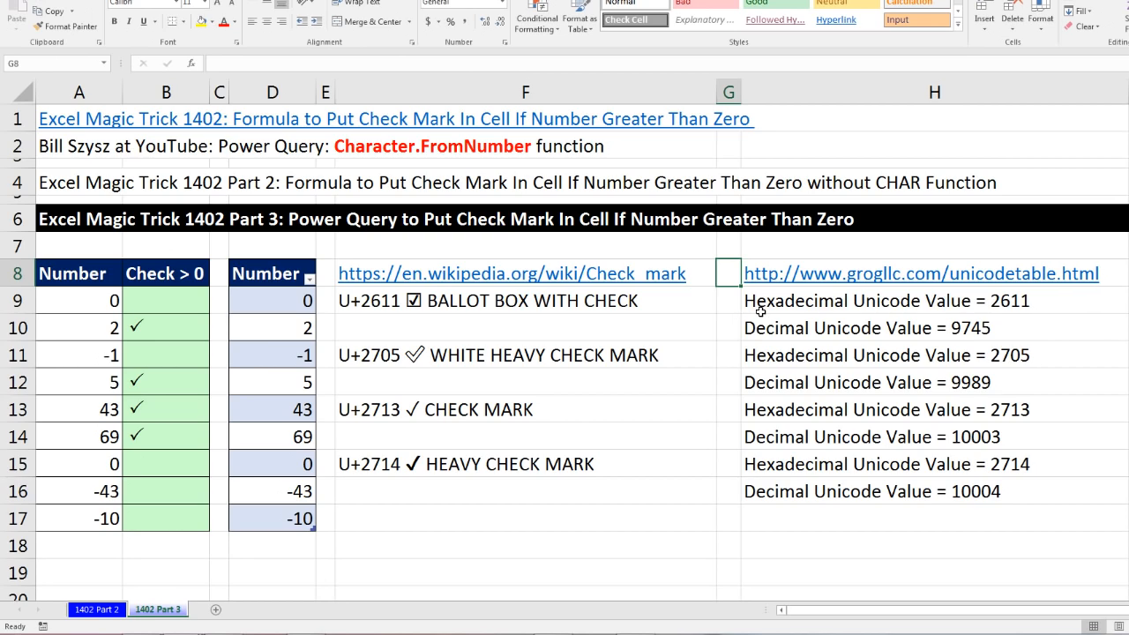
{"action": "mouse_move", "coordinate": [776, 337]}
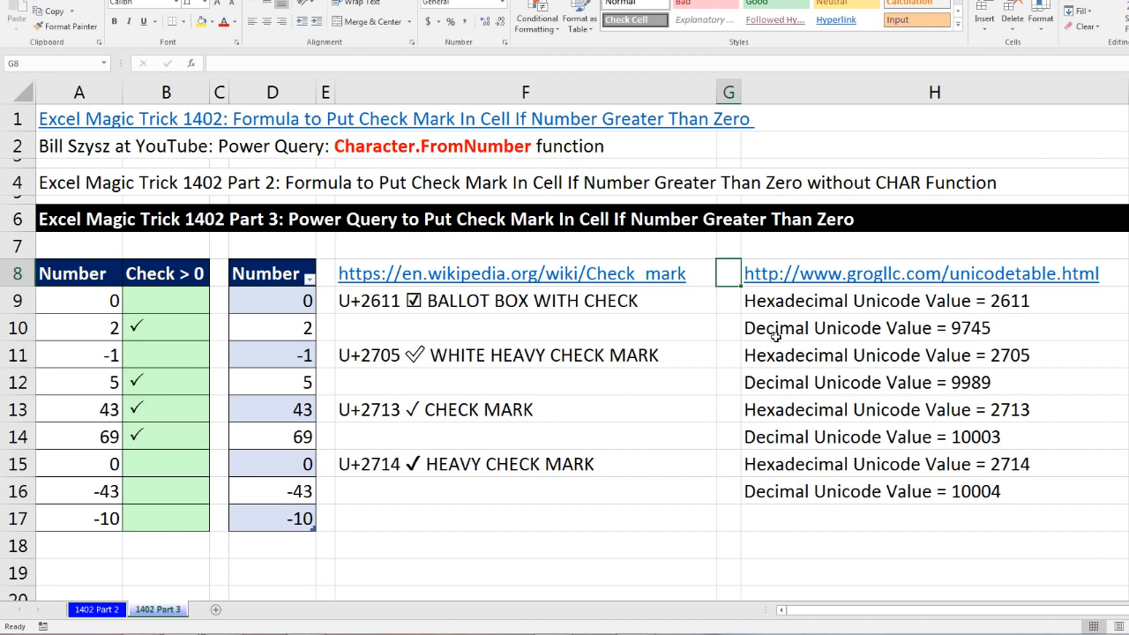
Review the decimal codes for the ballot box check, white heavy check mark and heavy check mark.
{"action": "left_click", "coordinate": [935, 326]}
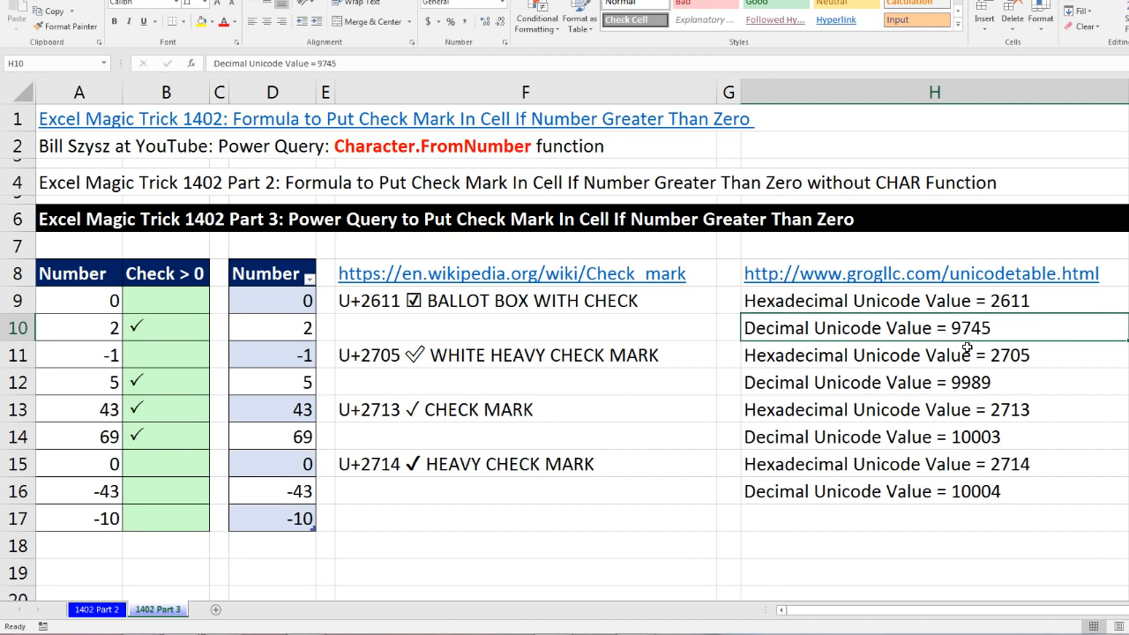
{"action": "left_click", "coordinate": [935, 381]}
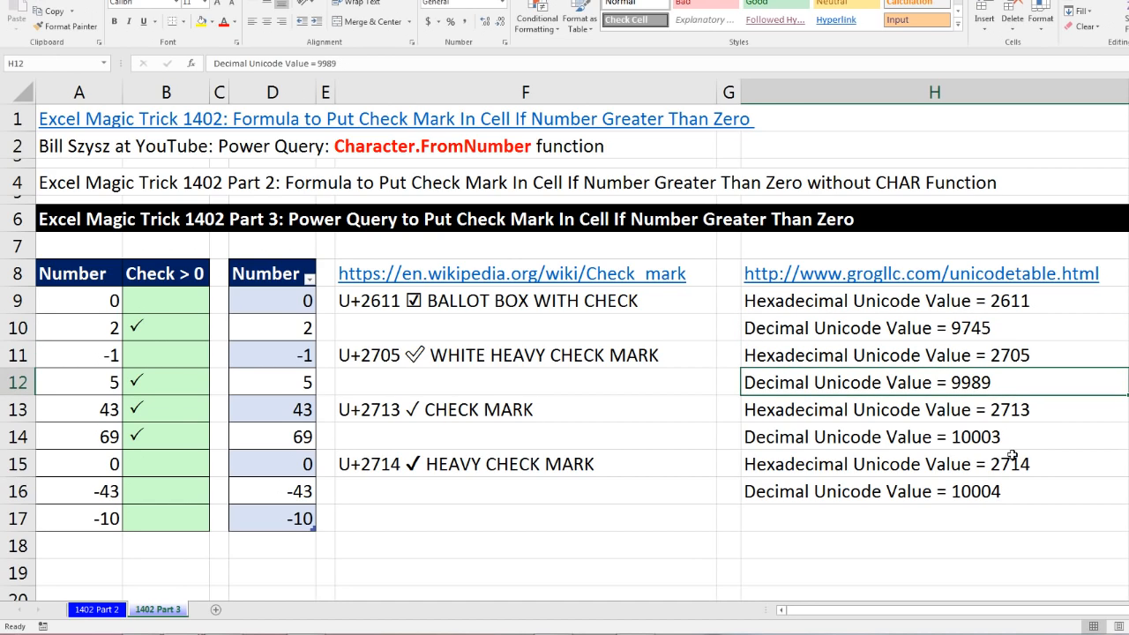
{"action": "left_click", "coordinate": [933, 491]}
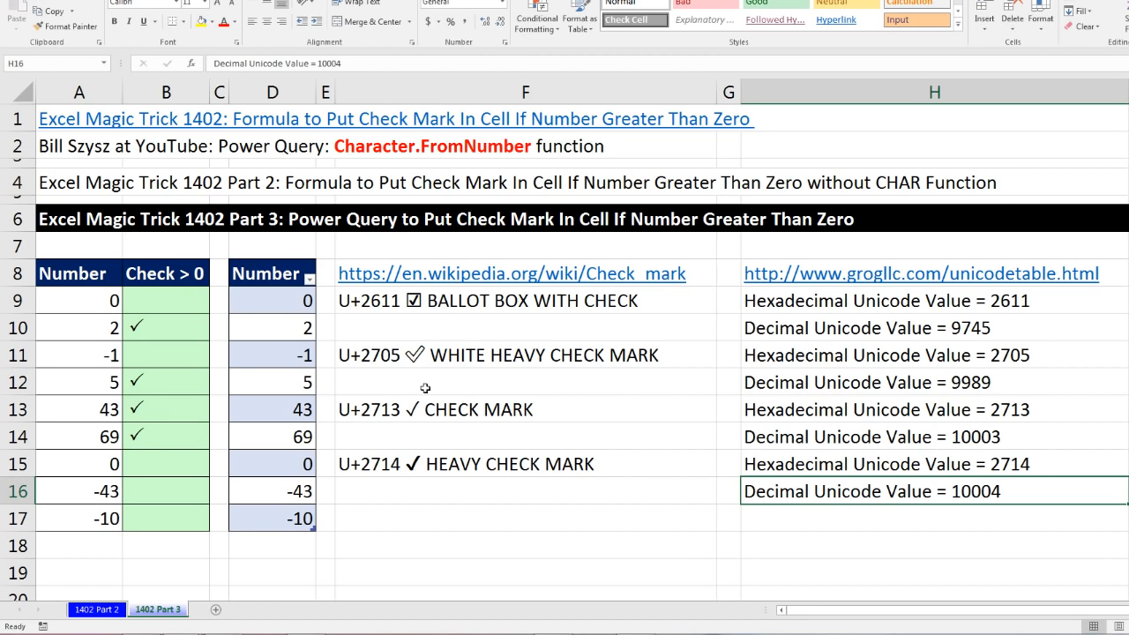
{"action": "mouse_move", "coordinate": [416, 469]}
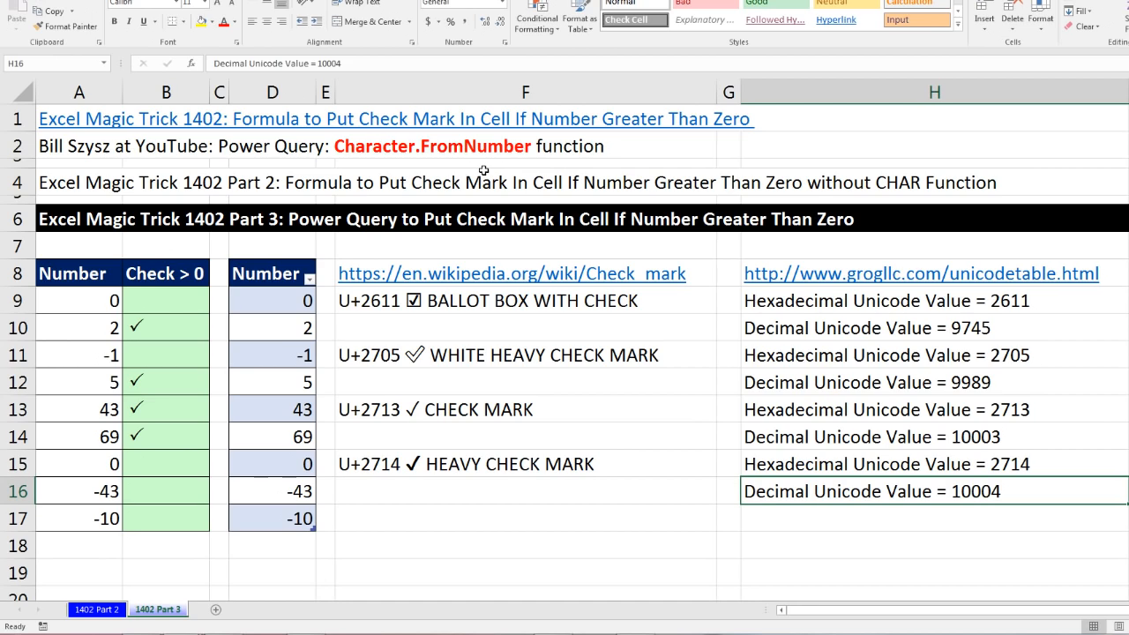
{"action": "mouse_move", "coordinate": [406, 222]}
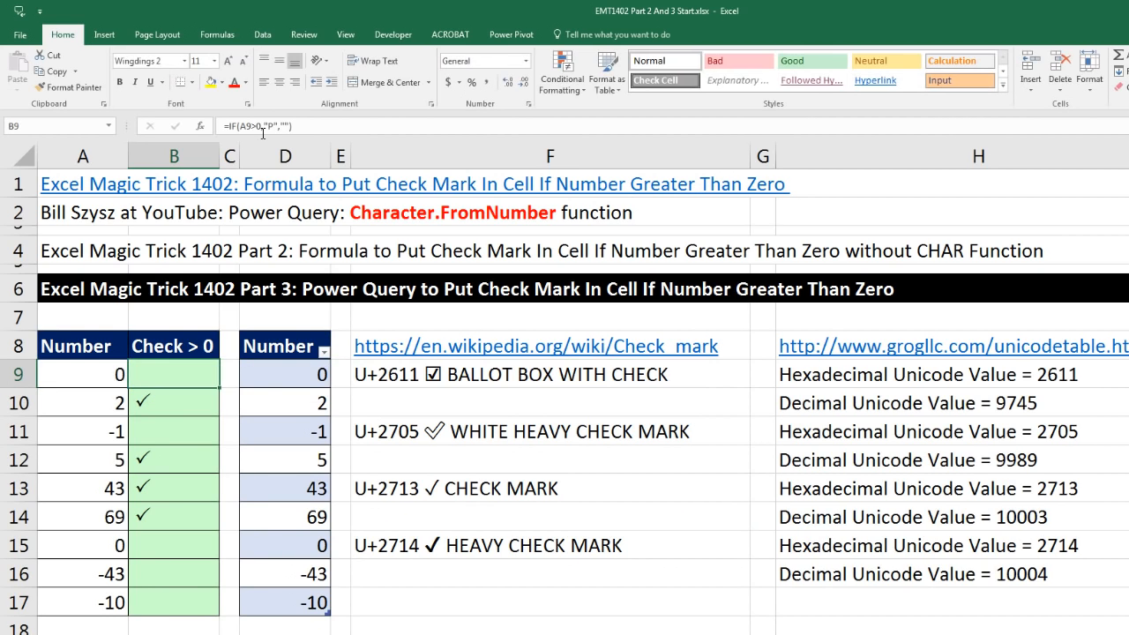
{"action": "mouse_move", "coordinate": [265, 132]}
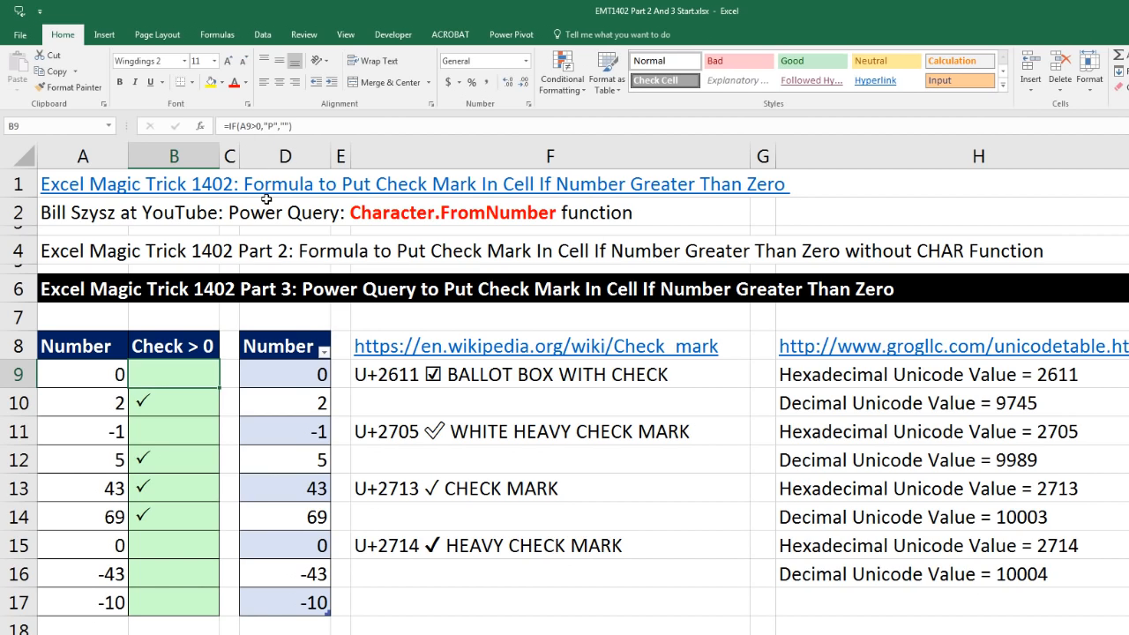
Load the Number table into the Query Editor and go to the Add Column features.
{"action": "left_click", "coordinate": [284, 374]}
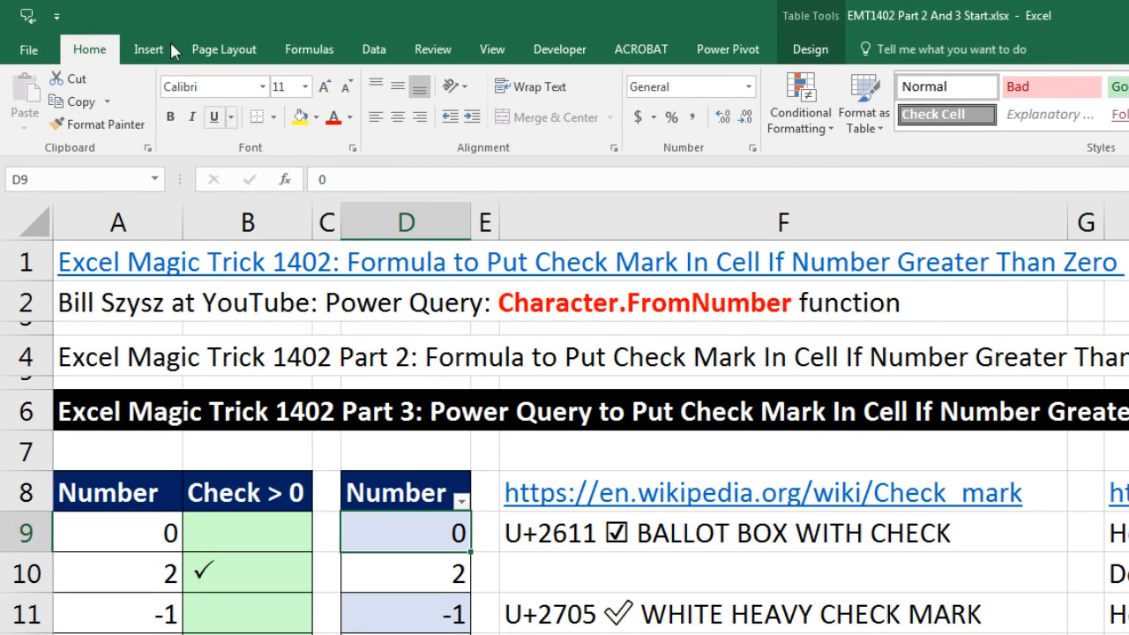
{"action": "left_click", "coordinate": [148, 49]}
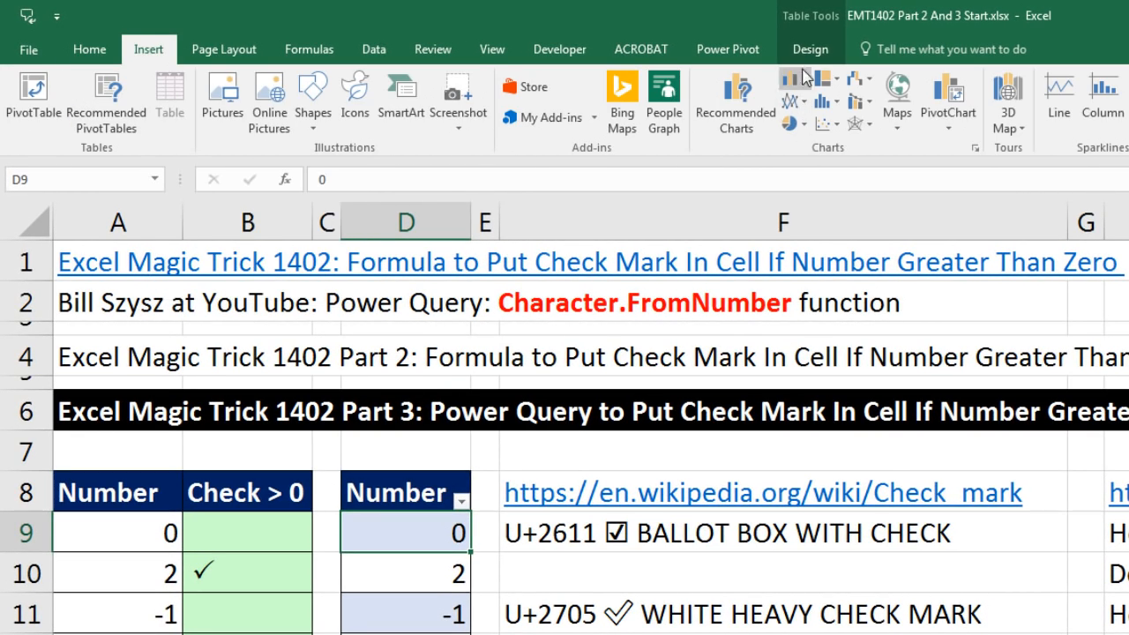
{"action": "left_click", "coordinate": [809, 50]}
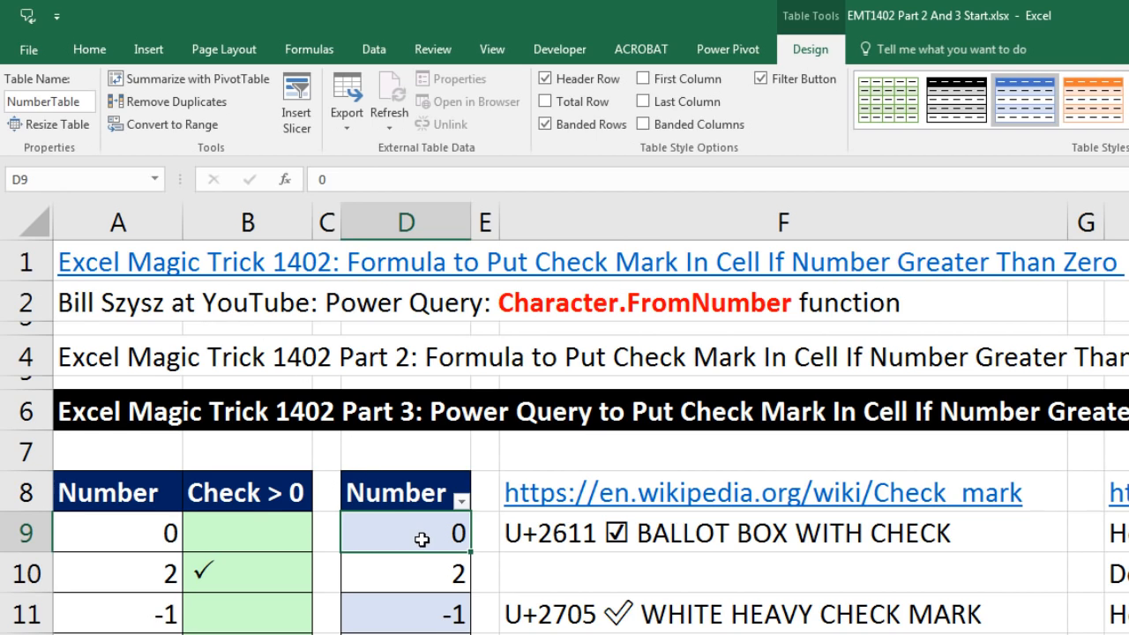
{"action": "mouse_move", "coordinate": [374, 49]}
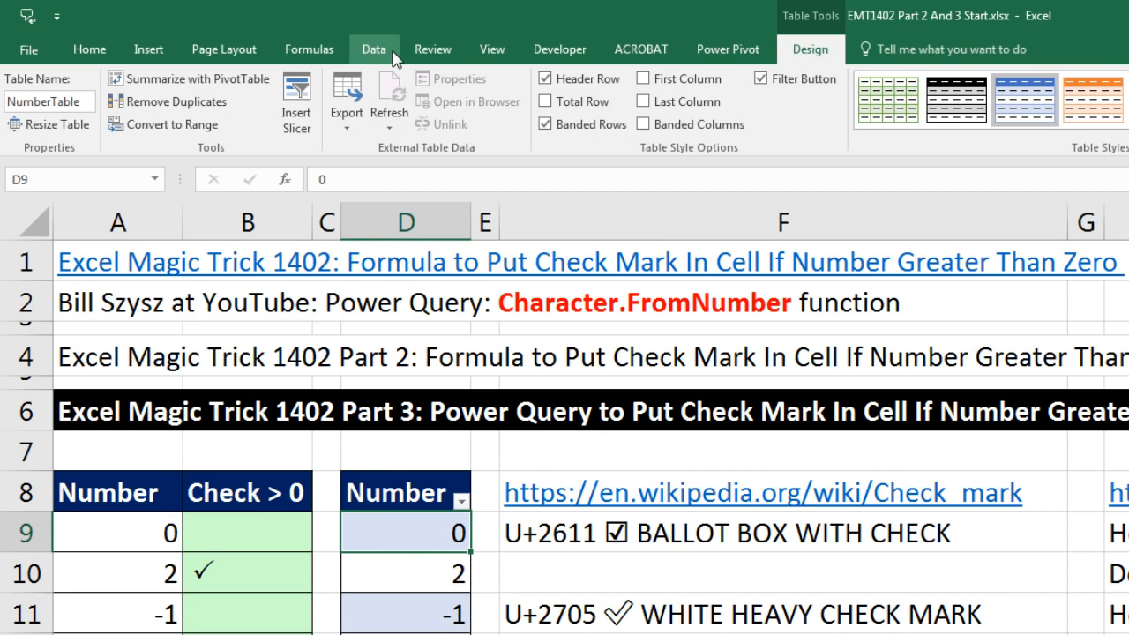
{"action": "left_click", "coordinate": [374, 49]}
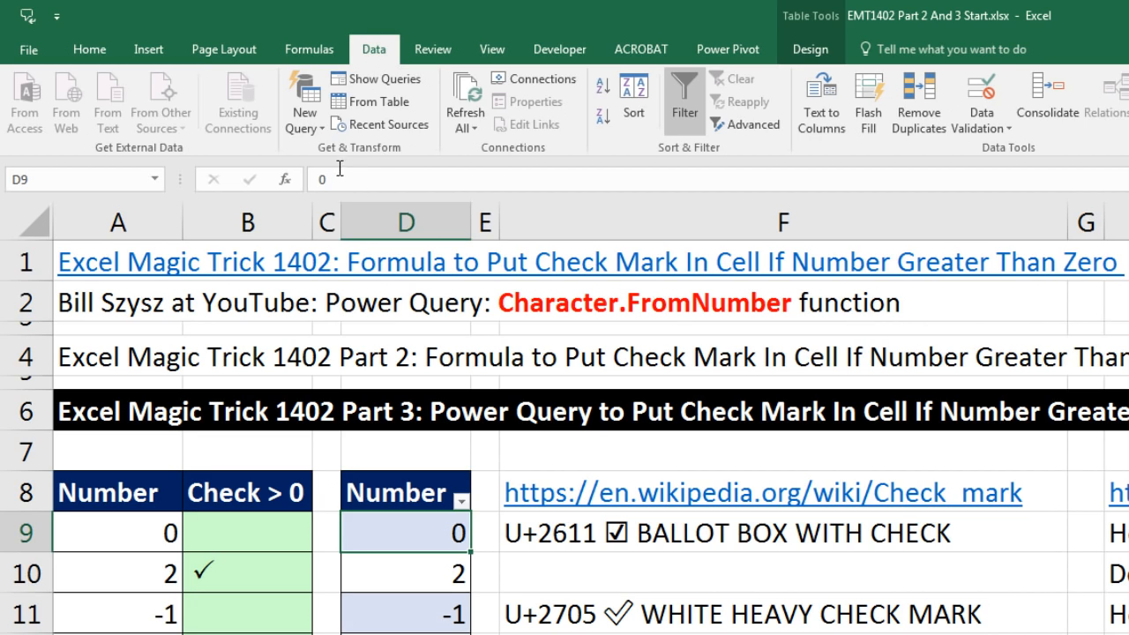
{"action": "mouse_move", "coordinate": [420, 162]}
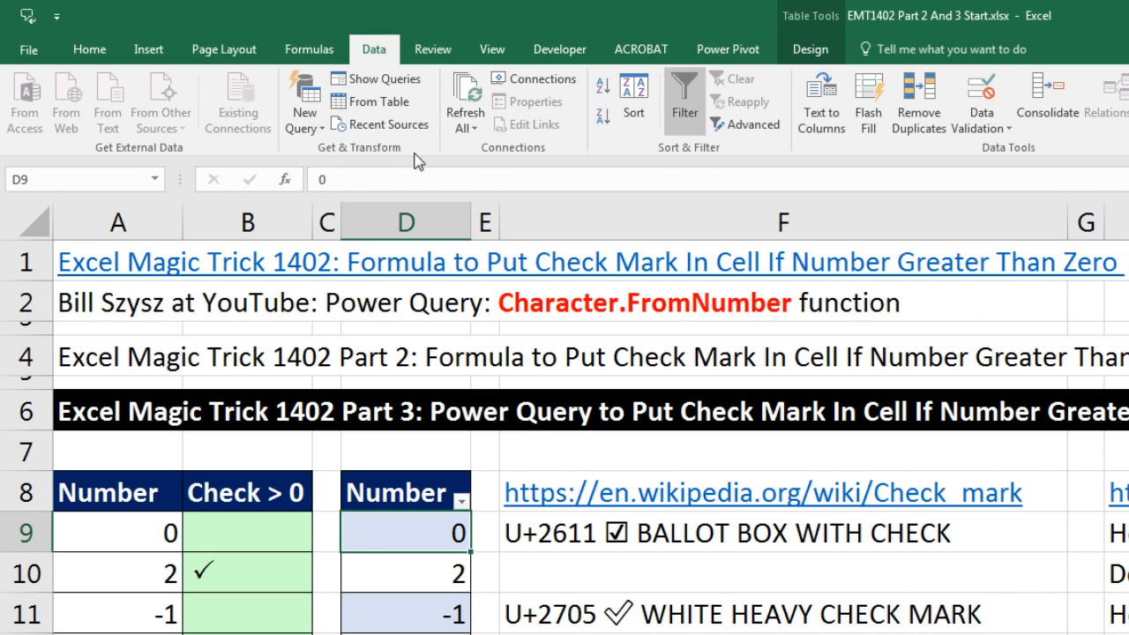
{"action": "mouse_move", "coordinate": [391, 20]}
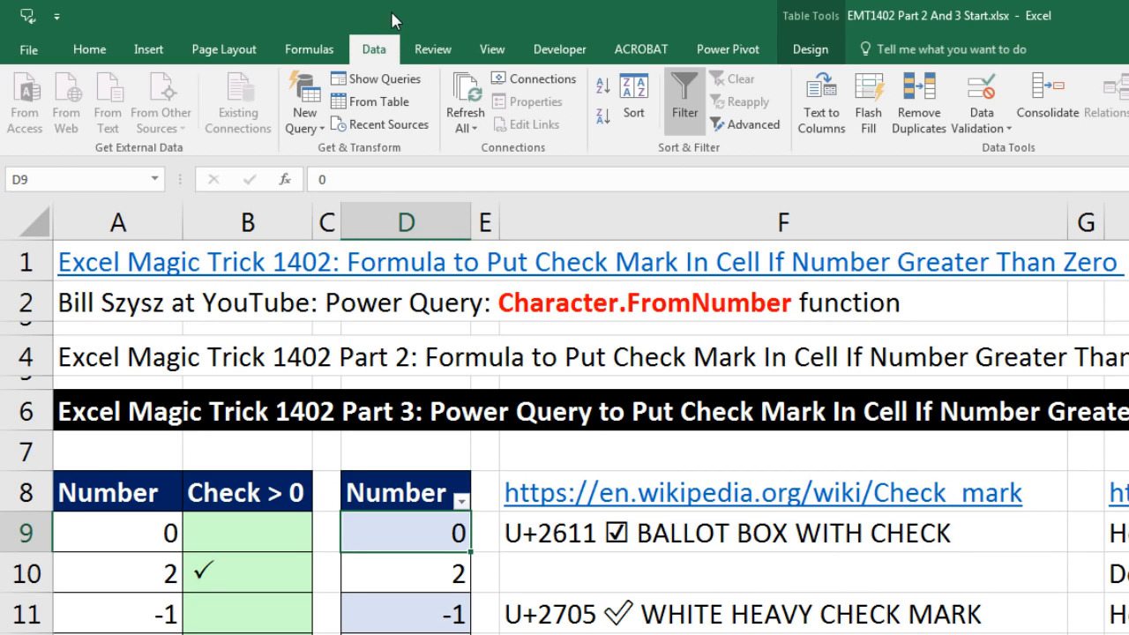
{"action": "mouse_move", "coordinate": [639, 49]}
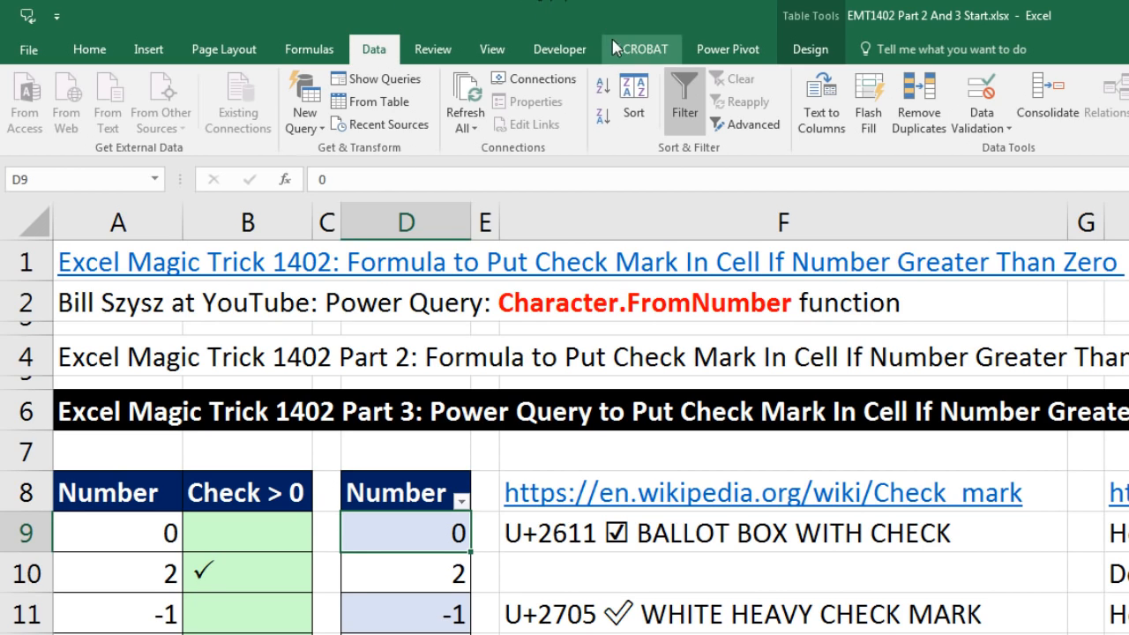
{"action": "mouse_move", "coordinate": [593, 34]}
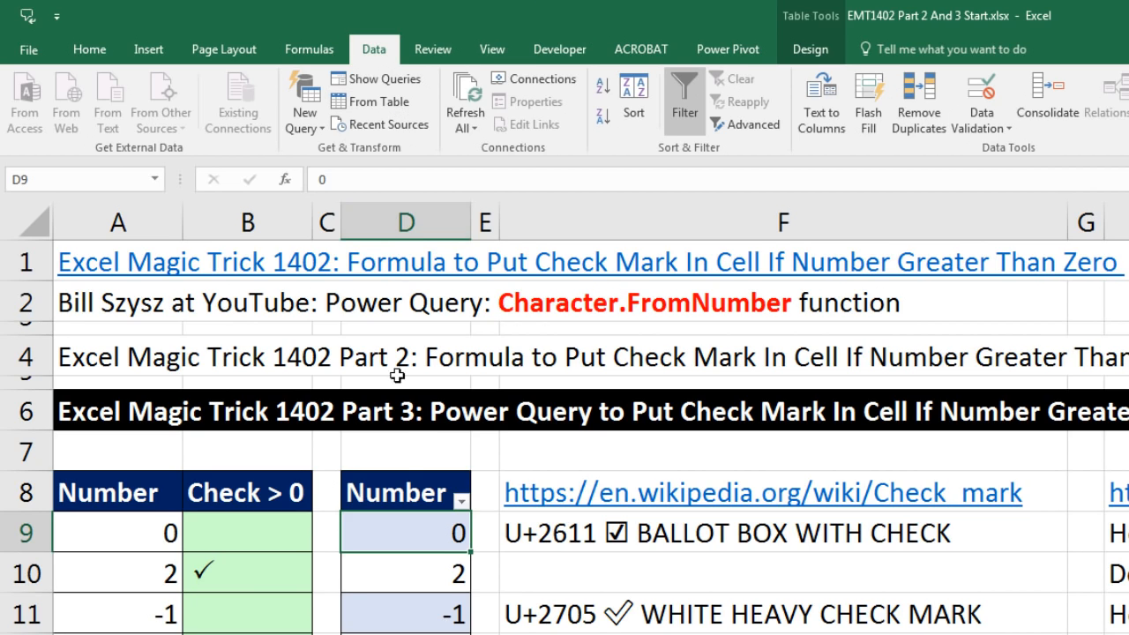
{"action": "mouse_move", "coordinate": [385, 117]}
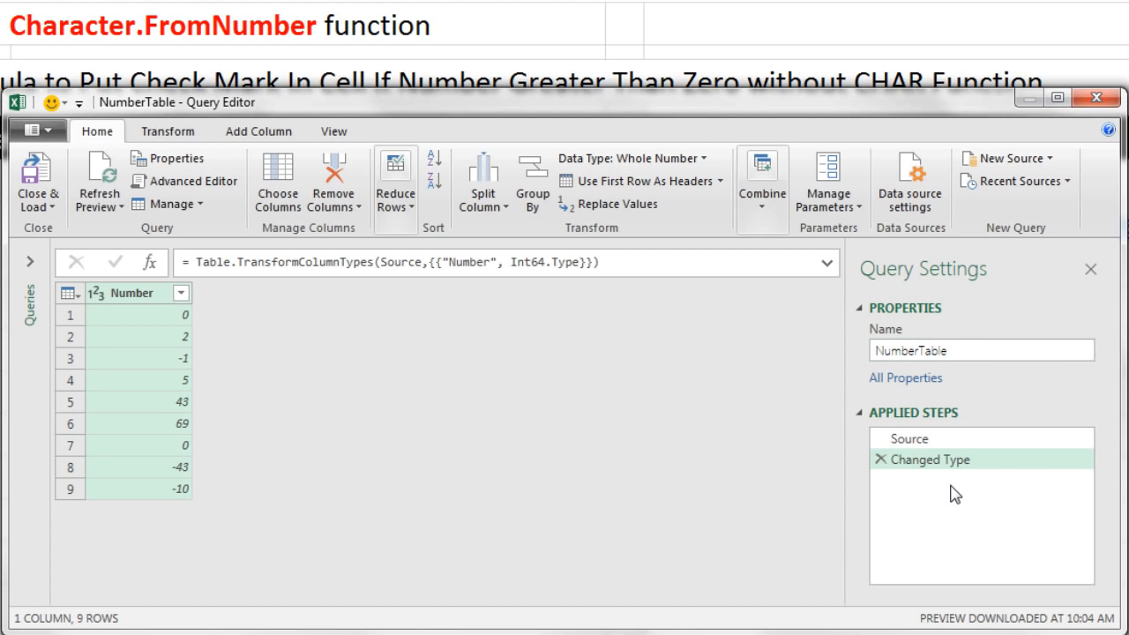
{"action": "mouse_move", "coordinate": [225, 307]}
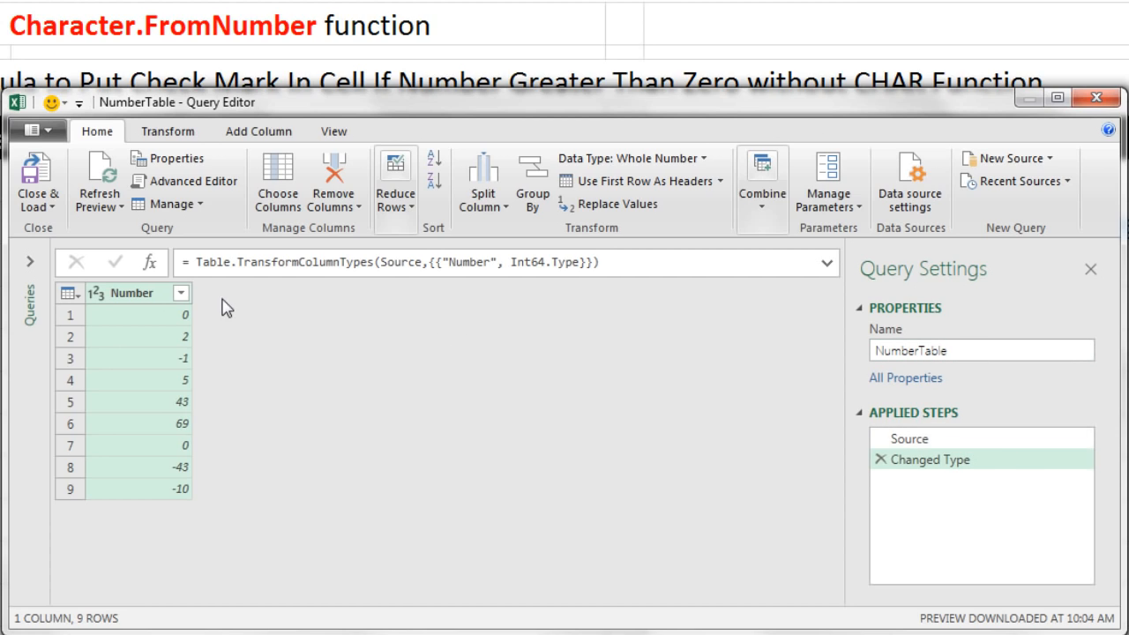
{"action": "mouse_move", "coordinate": [208, 293]}
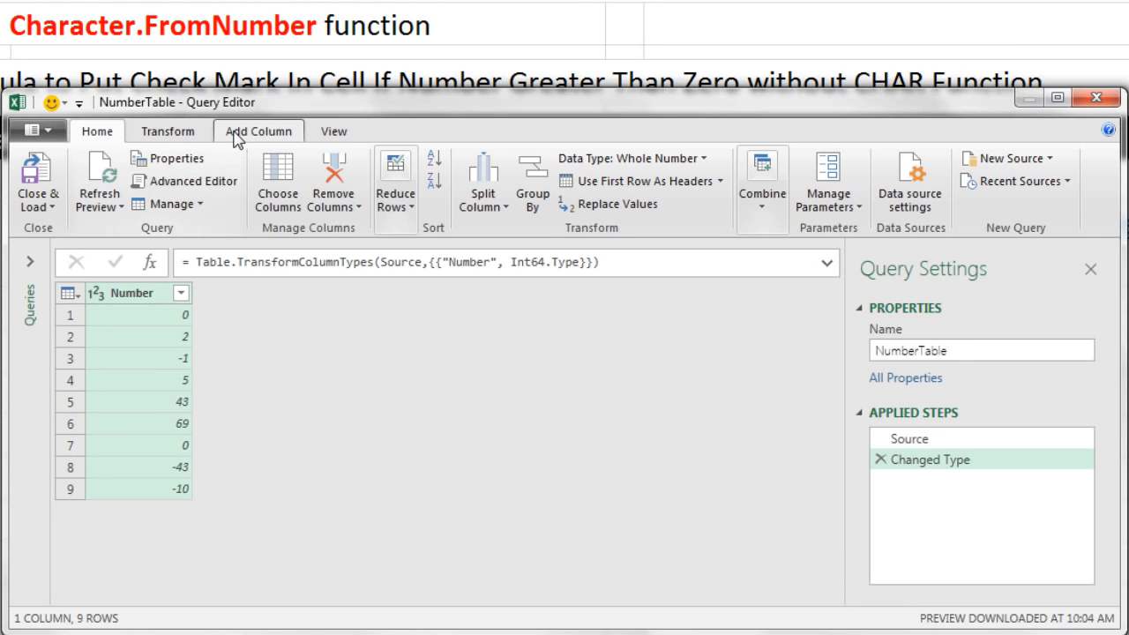
{"action": "left_click", "coordinate": [258, 131]}
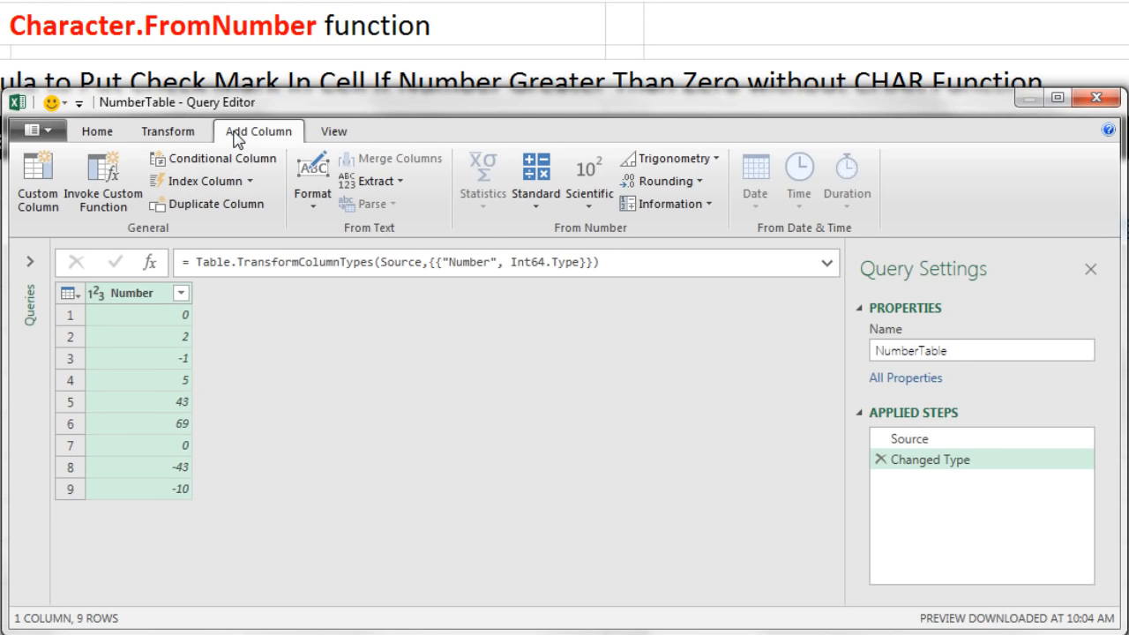
{"action": "mouse_move", "coordinate": [37, 180]}
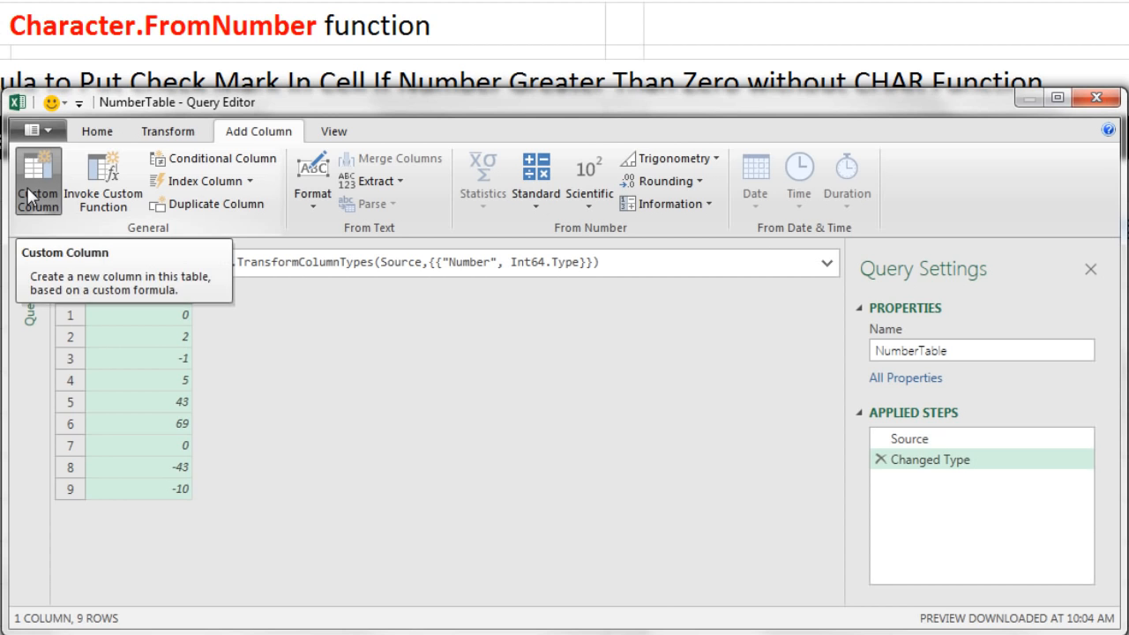
Define custom column Check 9745 with formula if [Number]>0 then Character.FromNumber(9745).
{"action": "left_click", "coordinate": [39, 180]}
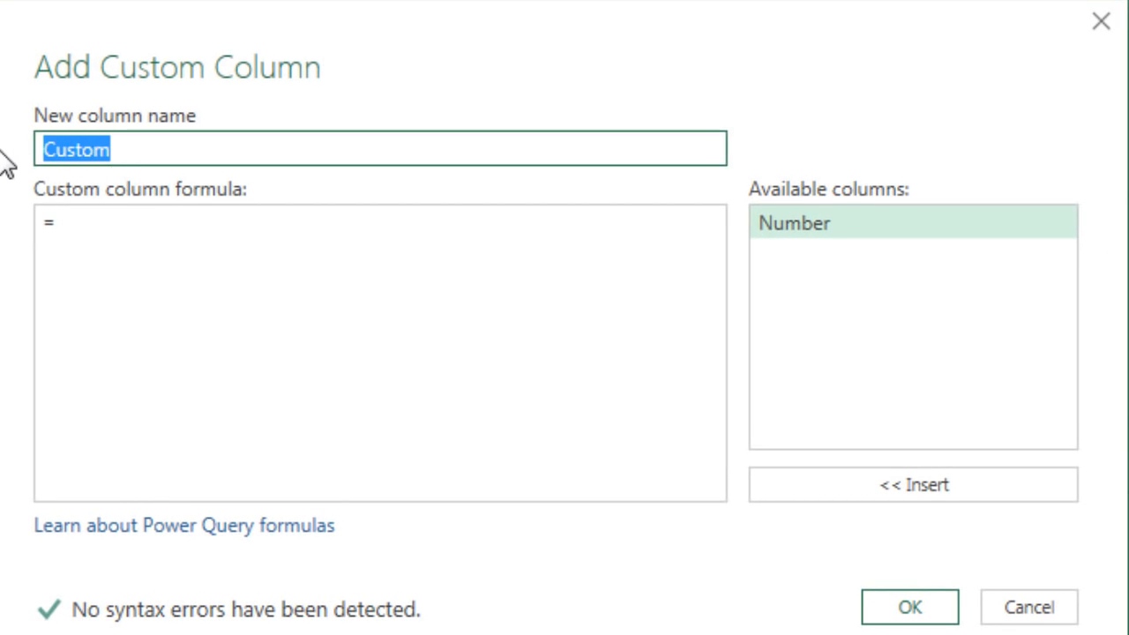
{"action": "type", "text": "Check 9745"}
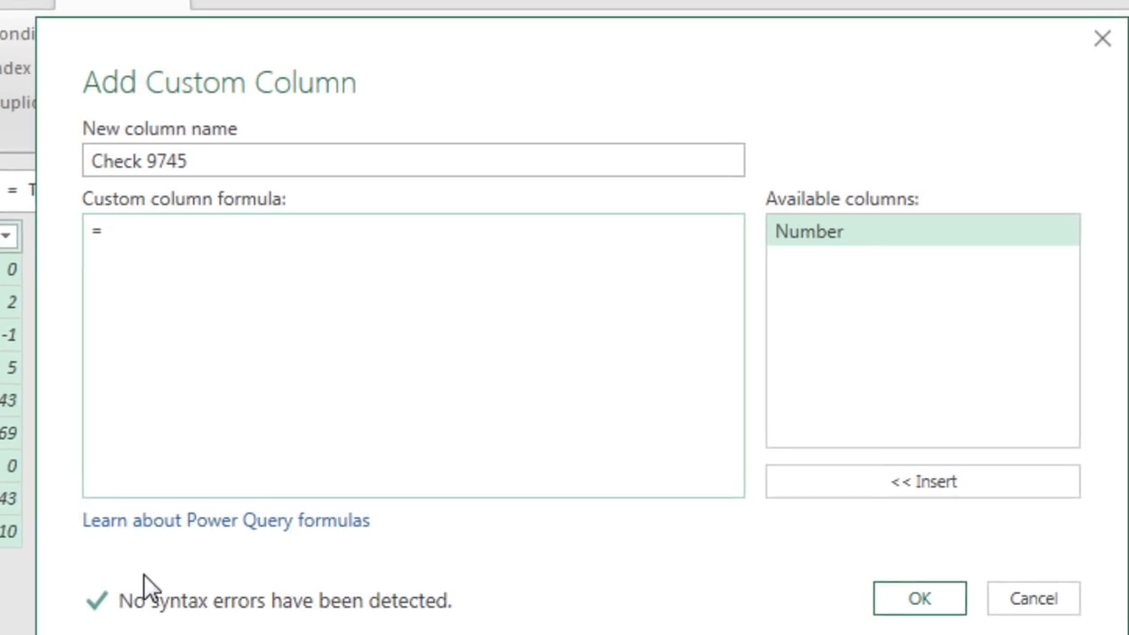
{"action": "type", "text": "if"}
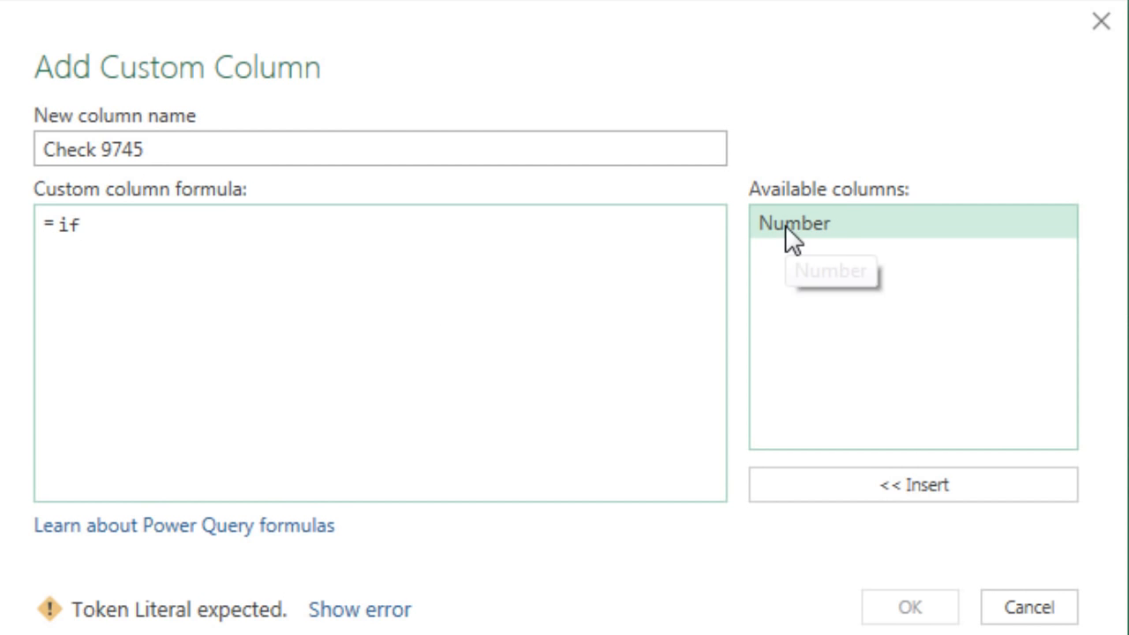
{"action": "double_click", "coordinate": [792, 222]}
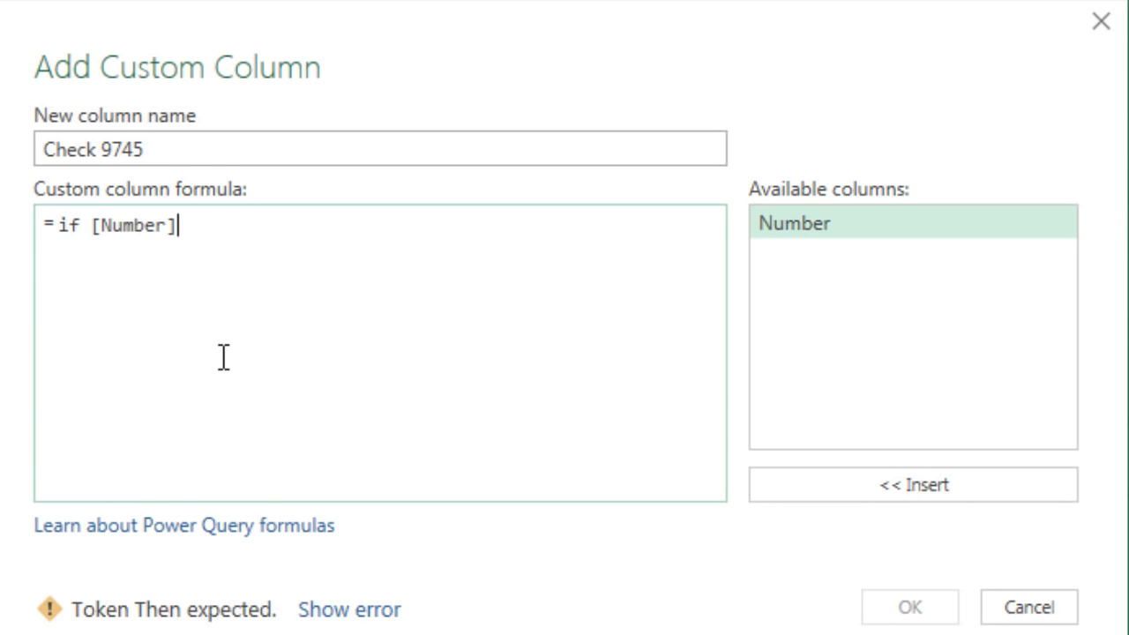
{"action": "type", "text": ">0"}
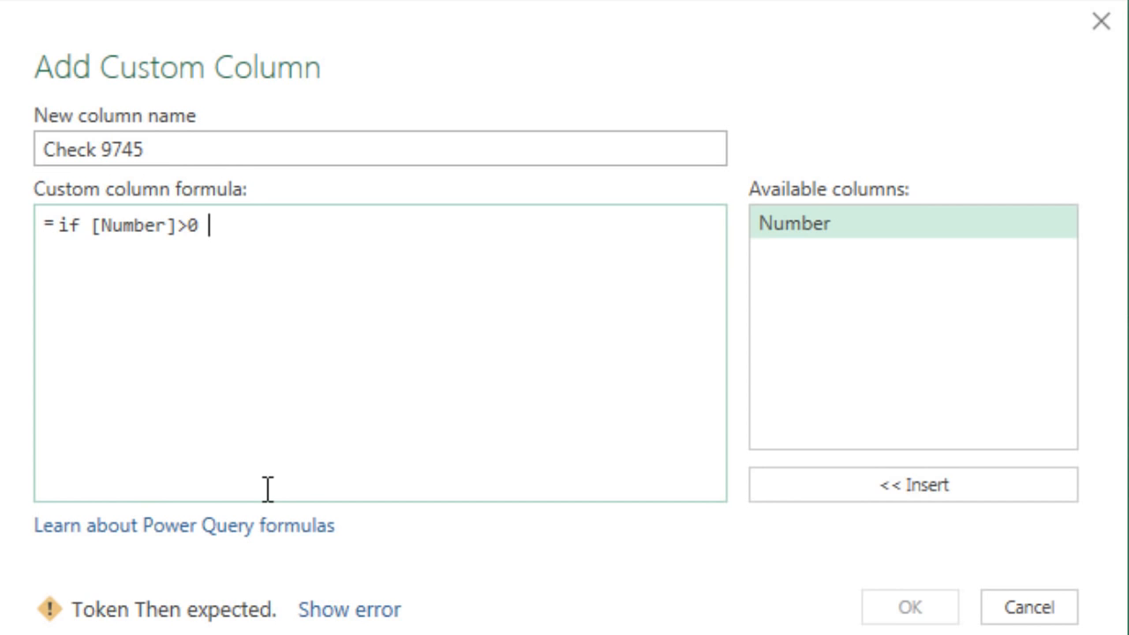
{"action": "type", "text": "then"}
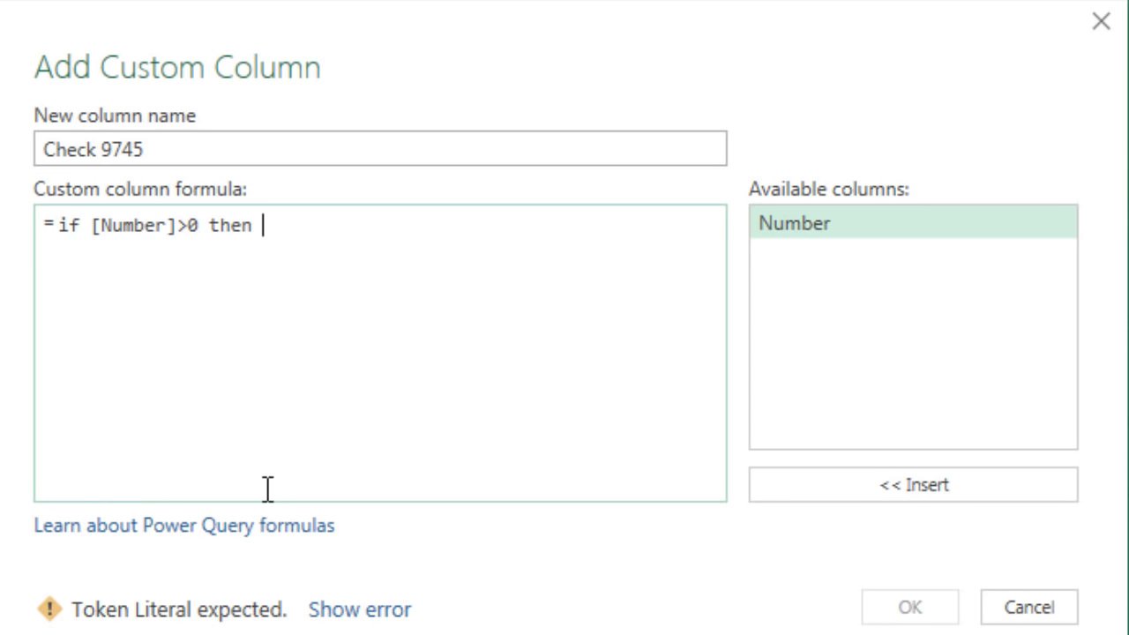
{"action": "type", "text": "Charac"}
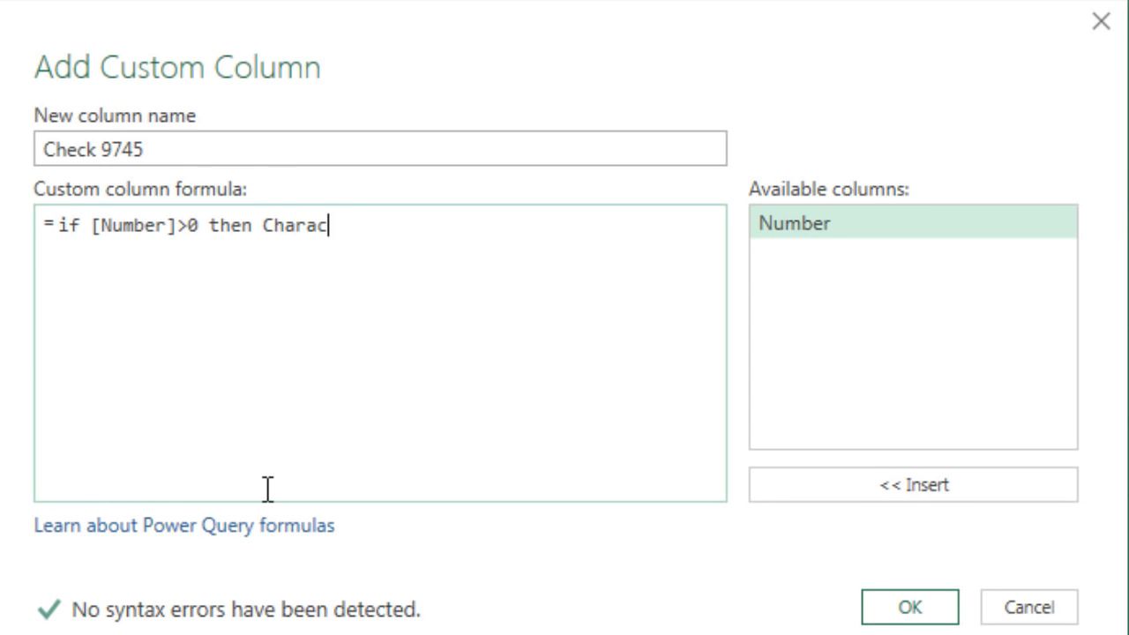
{"action": "type", "text": "ter"}
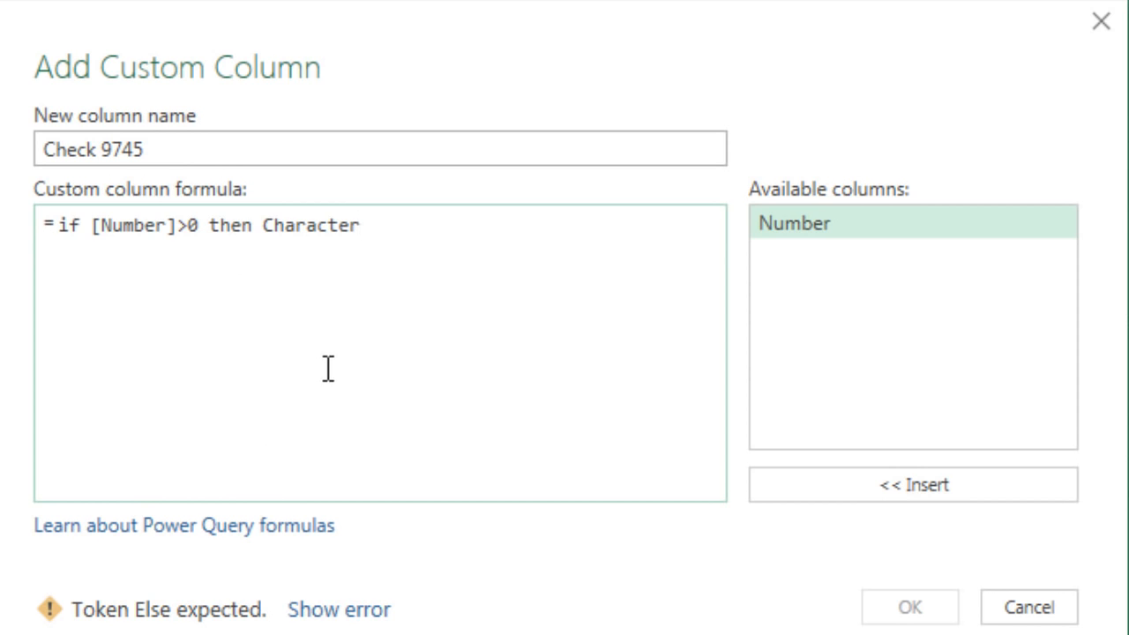
{"action": "type", "text": ".Fr"}
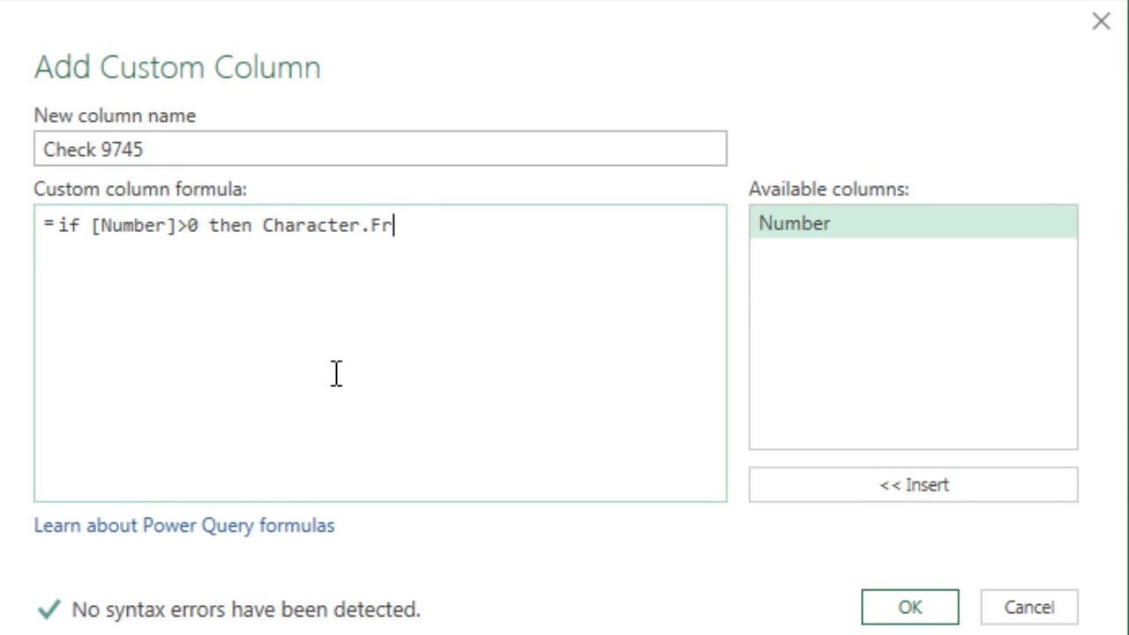
{"action": "type", "text": "omNumber"}
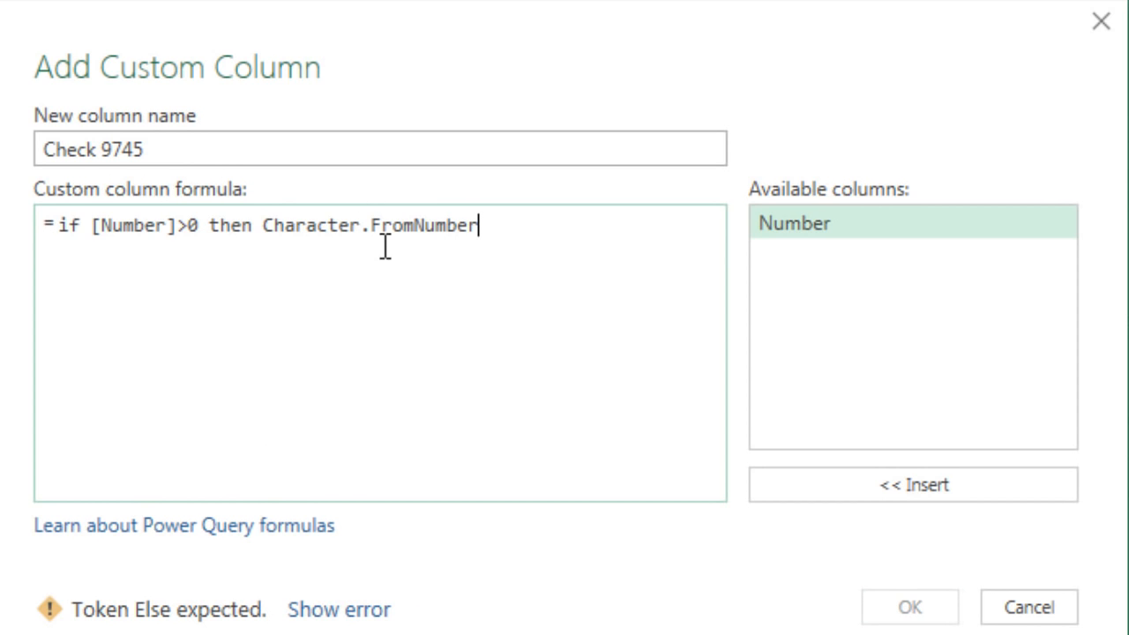
{"action": "mouse_move", "coordinate": [515, 349]}
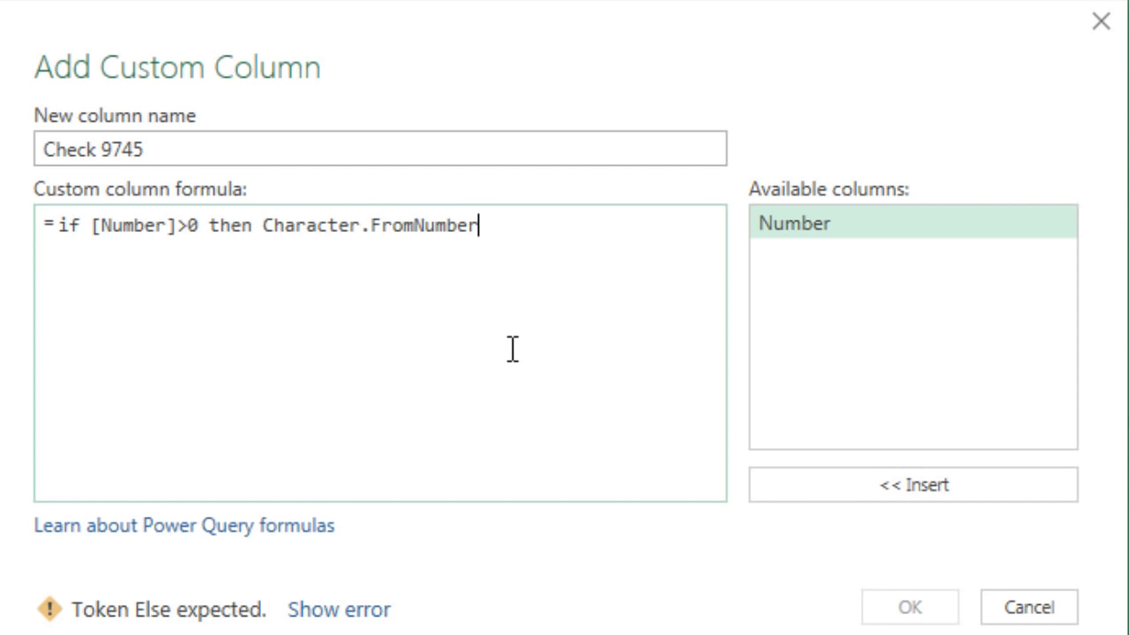
{"action": "type", "text": "(9"}
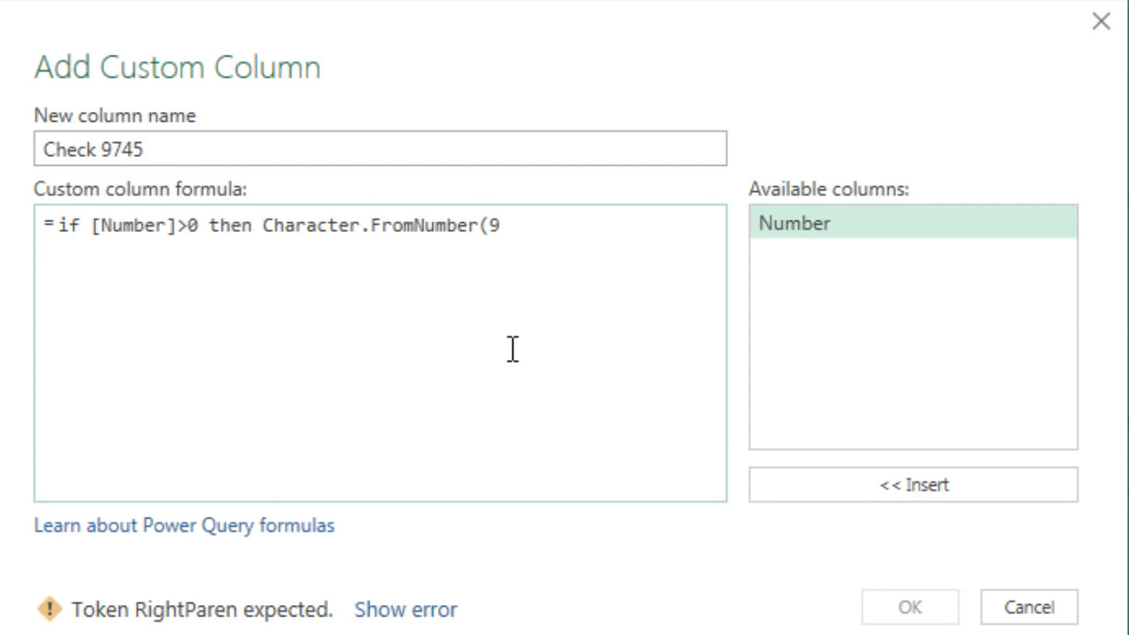
{"action": "type", "text": "745"}
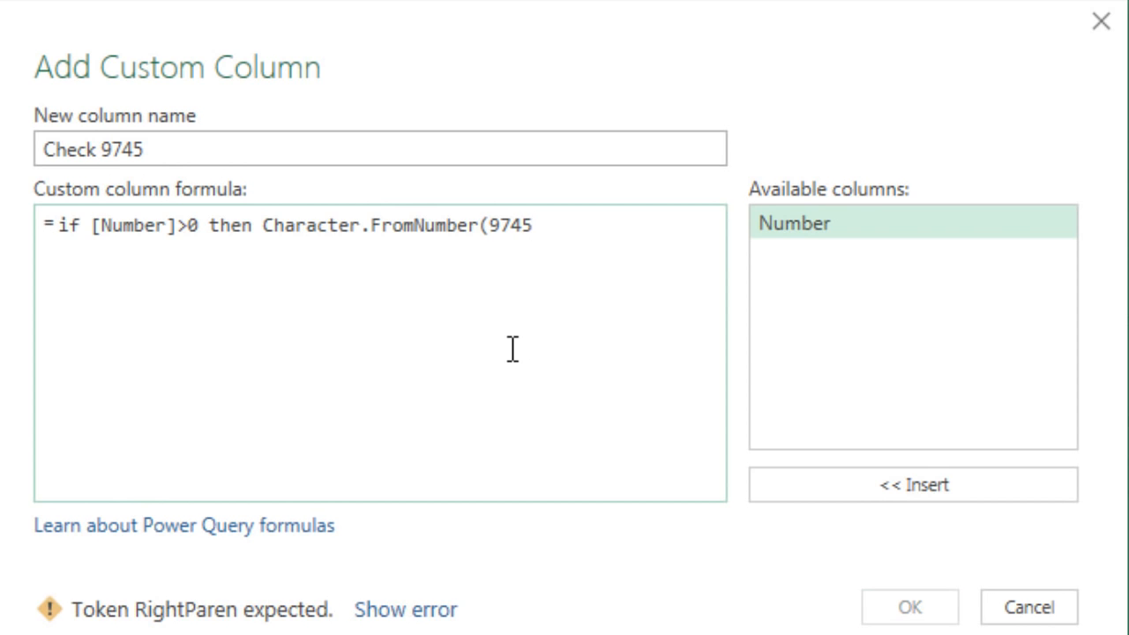
{"action": "type", "text": ")"}
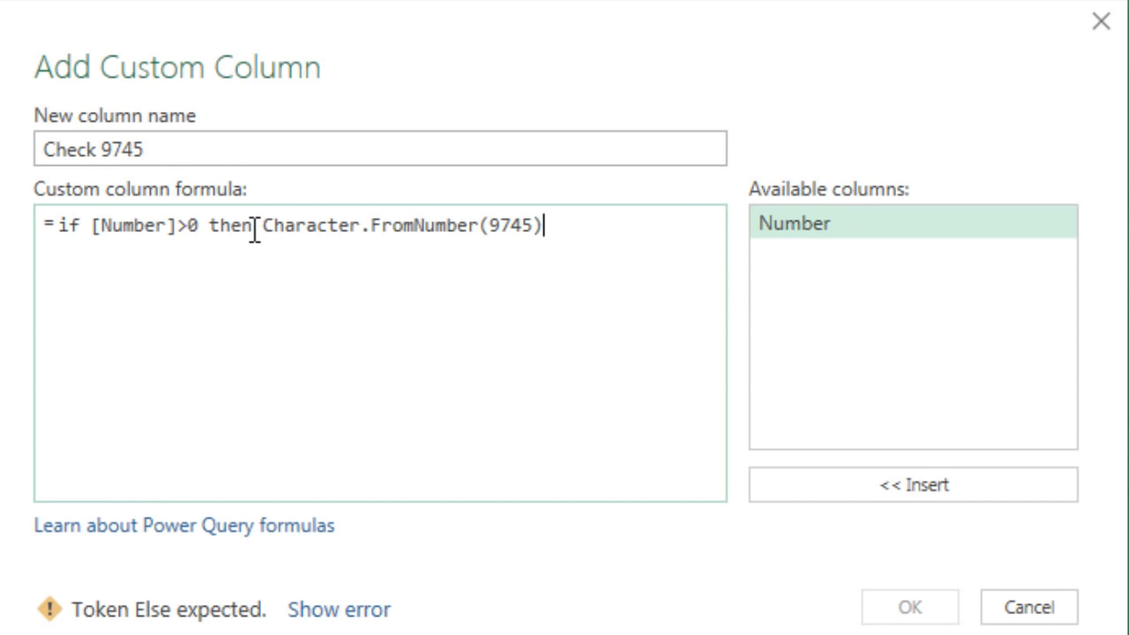
Finish the formula with else "" and add the Check 9745 column.
{"action": "left_click_drag", "start_coordinate": [259, 226], "coordinate": [543, 225]}
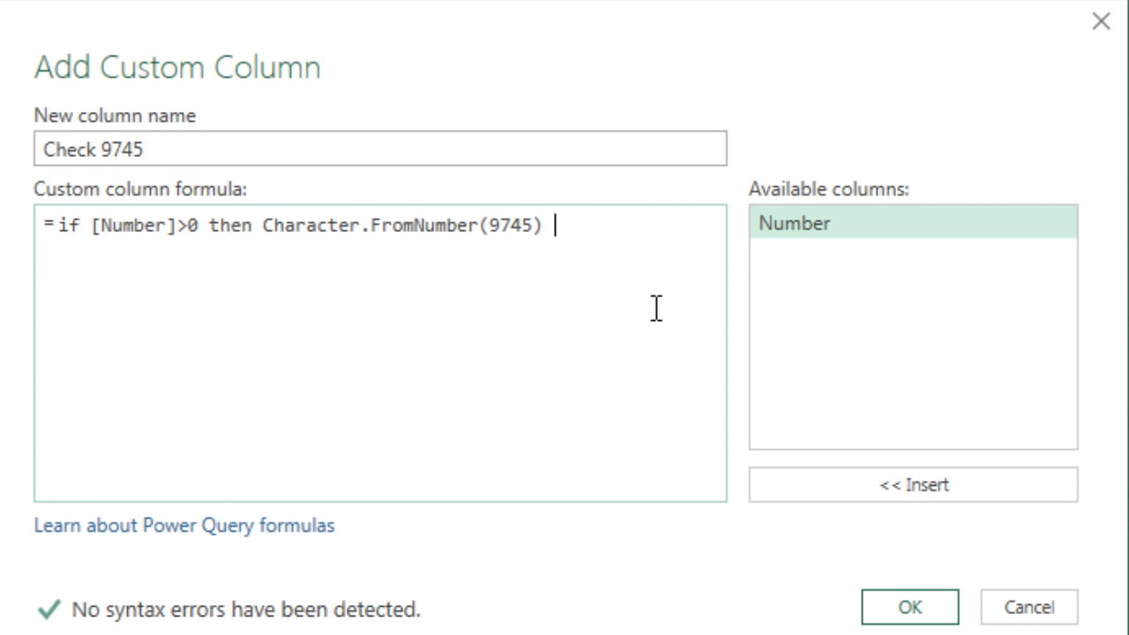
{"action": "type", "text": "els"}
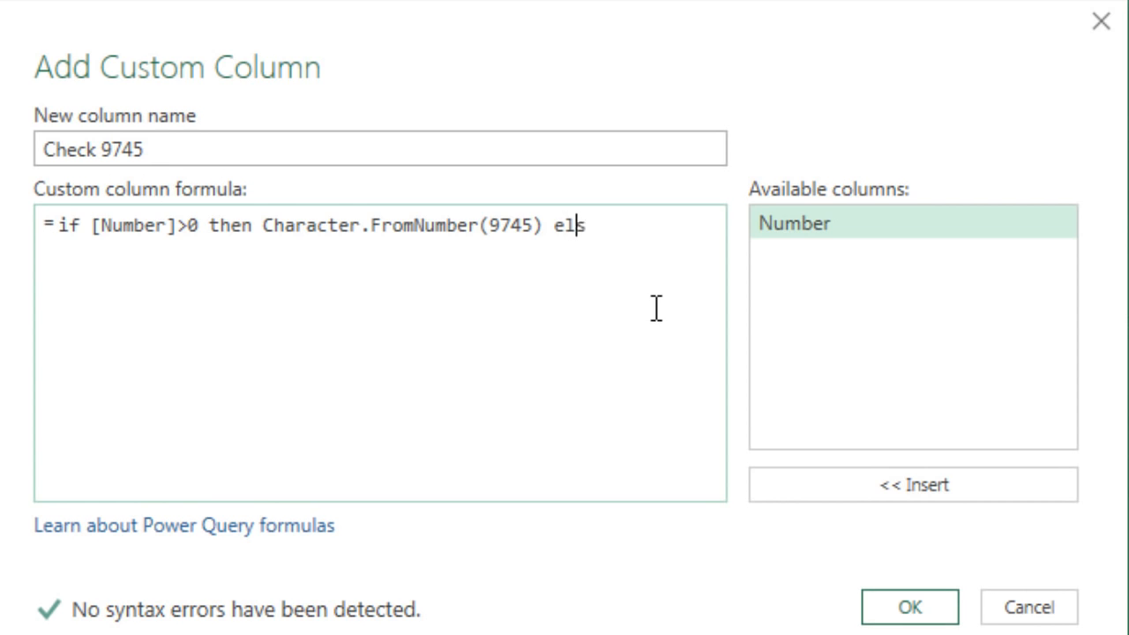
{"action": "type", "text": "e"}
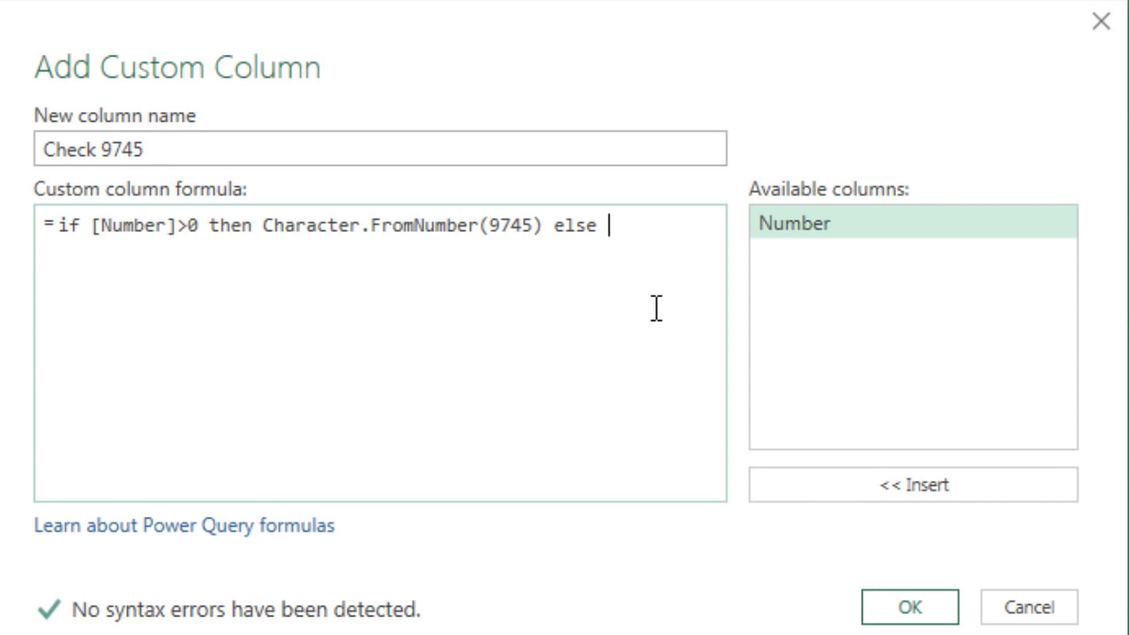
{"action": "type", "text": "\""}
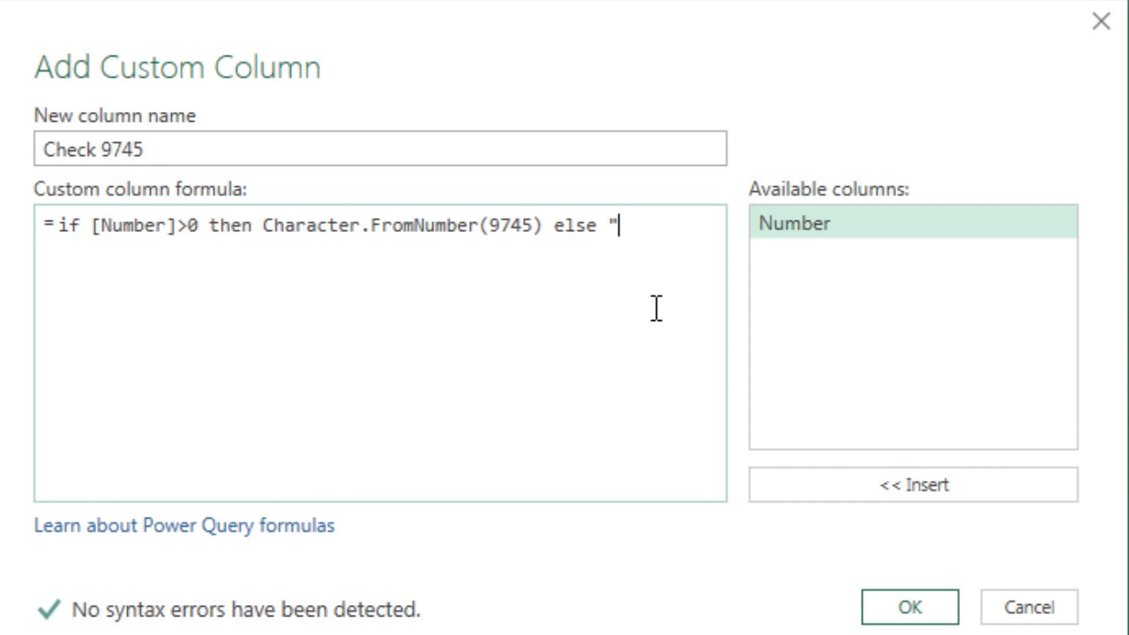
{"action": "type", "text": "\""}
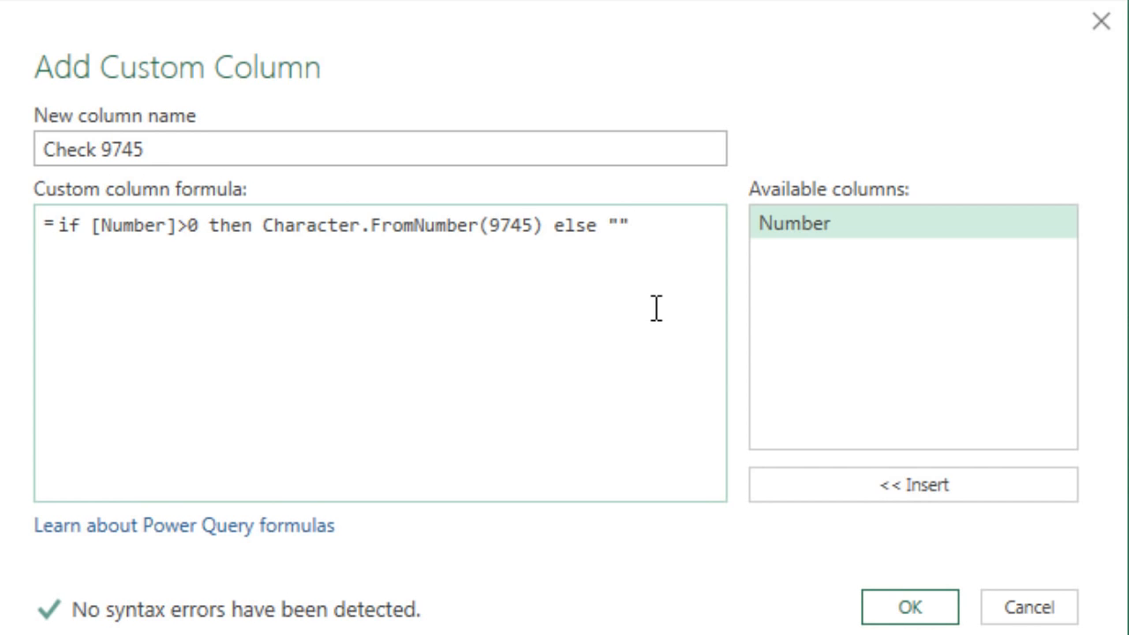
{"action": "mouse_move", "coordinate": [654, 286]}
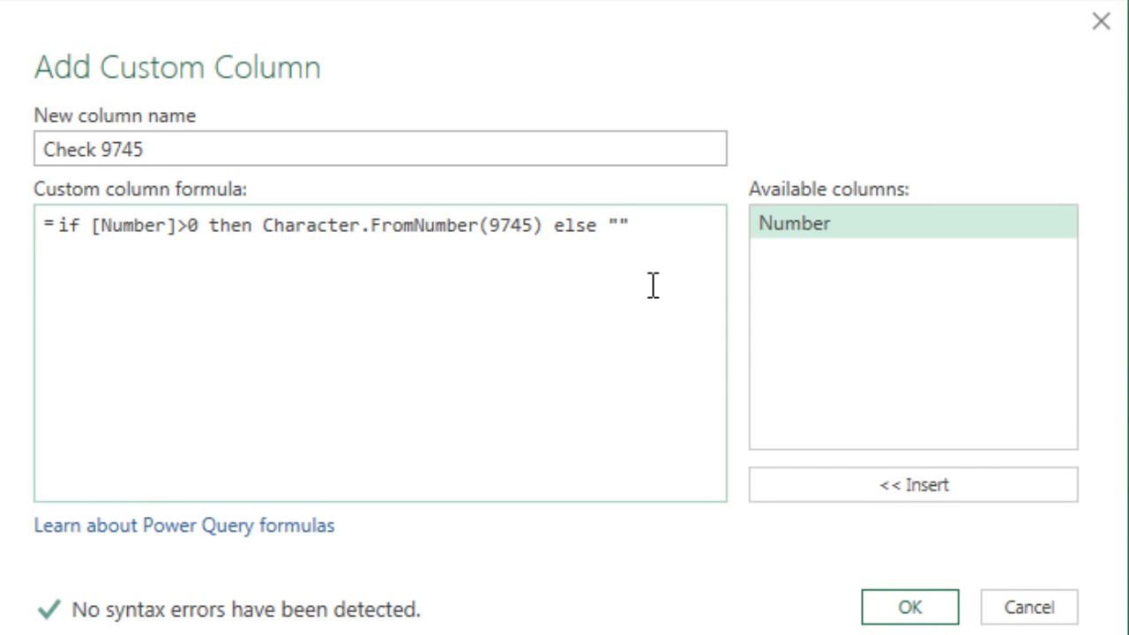
{"action": "left_click", "coordinate": [910, 607]}
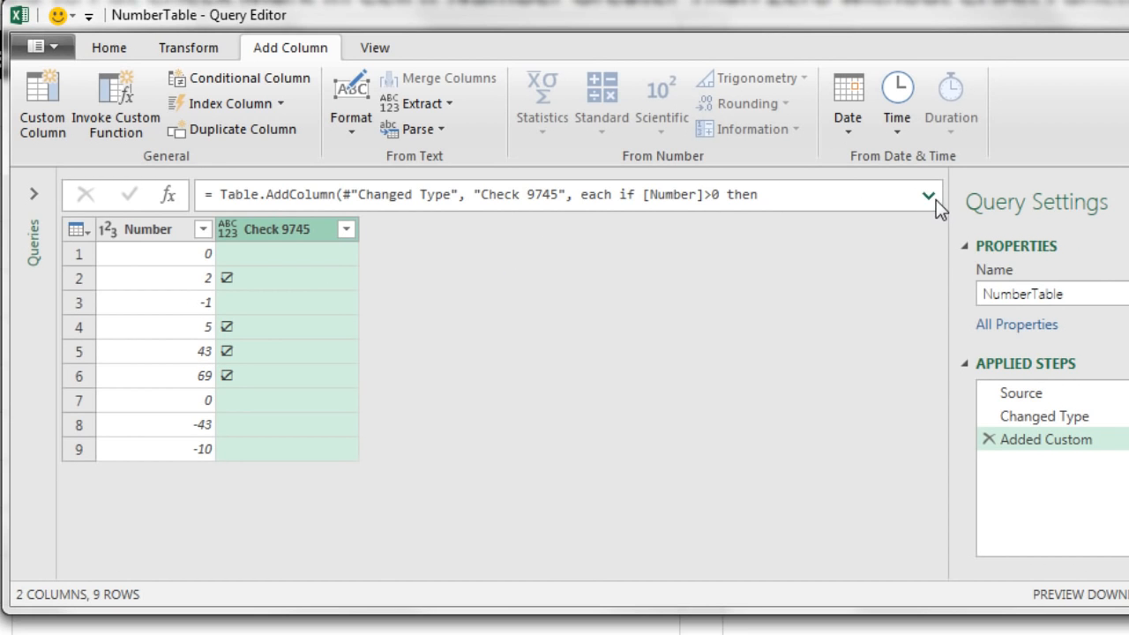
Expand the Check 9745 step formula and copy the if-then-else expression.
{"action": "left_click", "coordinate": [928, 196]}
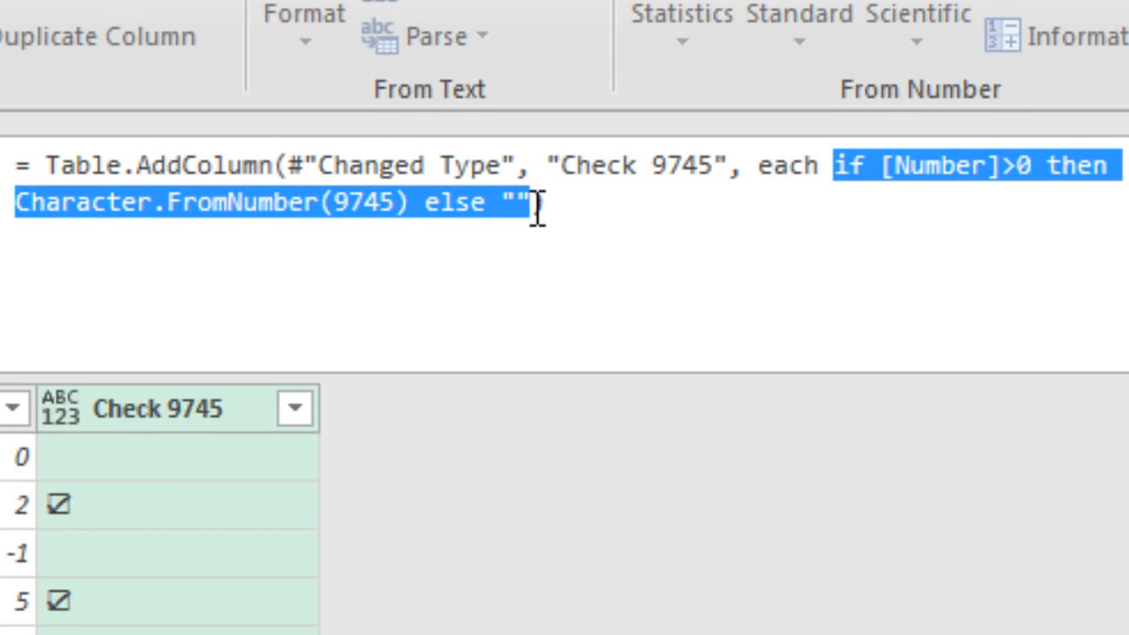
{"action": "key", "text": "ctrl+c"}
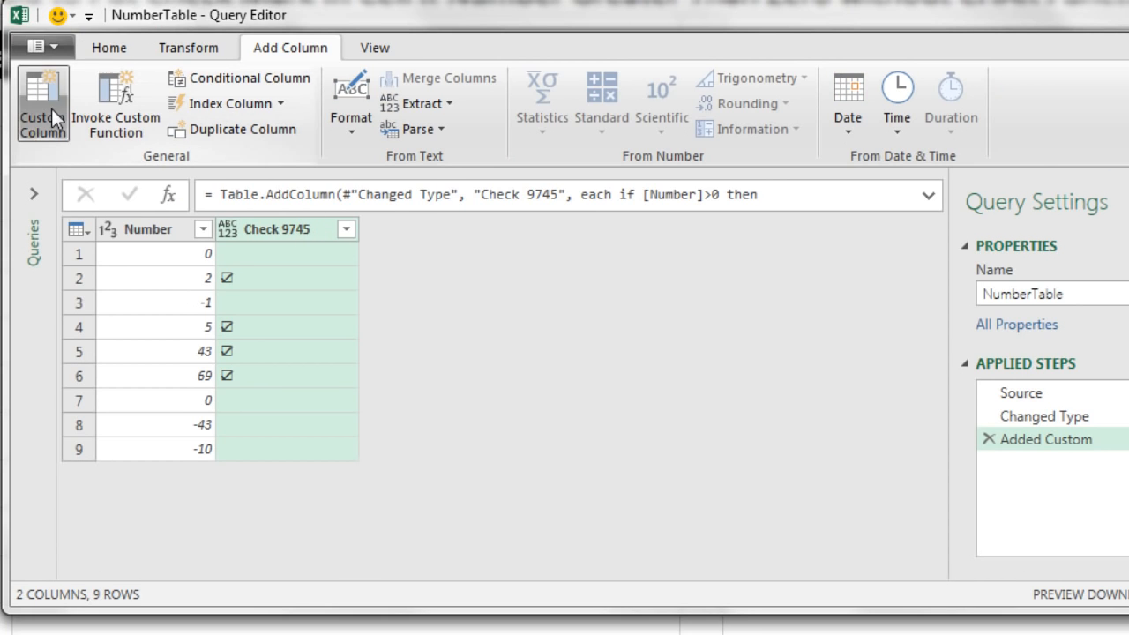
Add custom column Check 9989 using the pasted formula with Character.FromNumber(9989).
{"action": "left_click", "coordinate": [43, 104]}
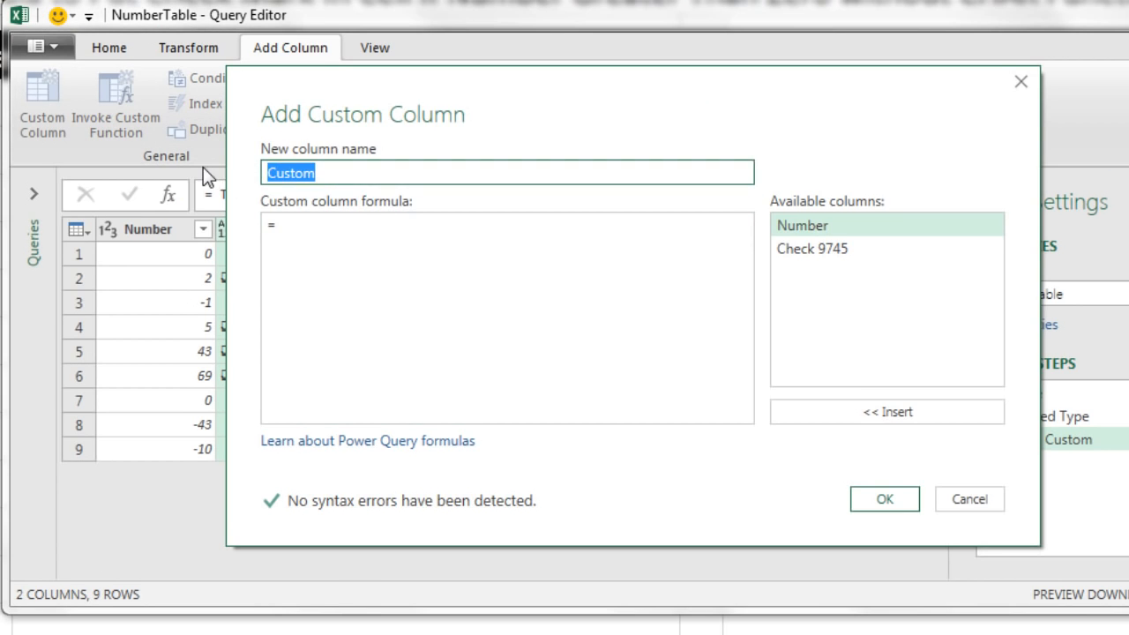
{"action": "type", "text": "Check 9989"}
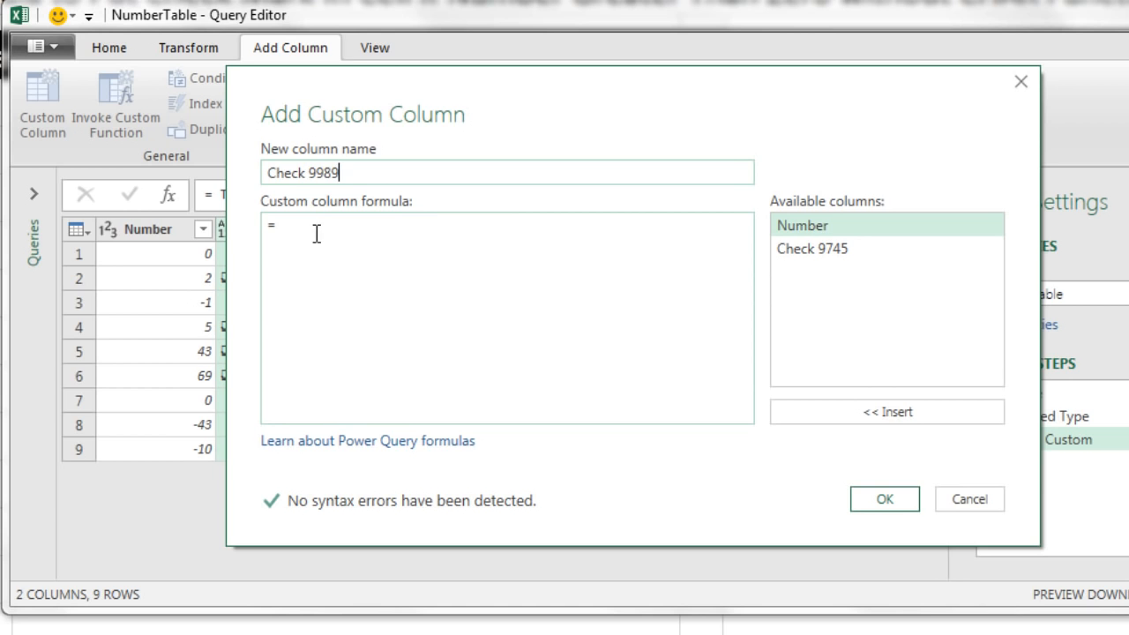
{"action": "key", "text": "ctrl+v"}
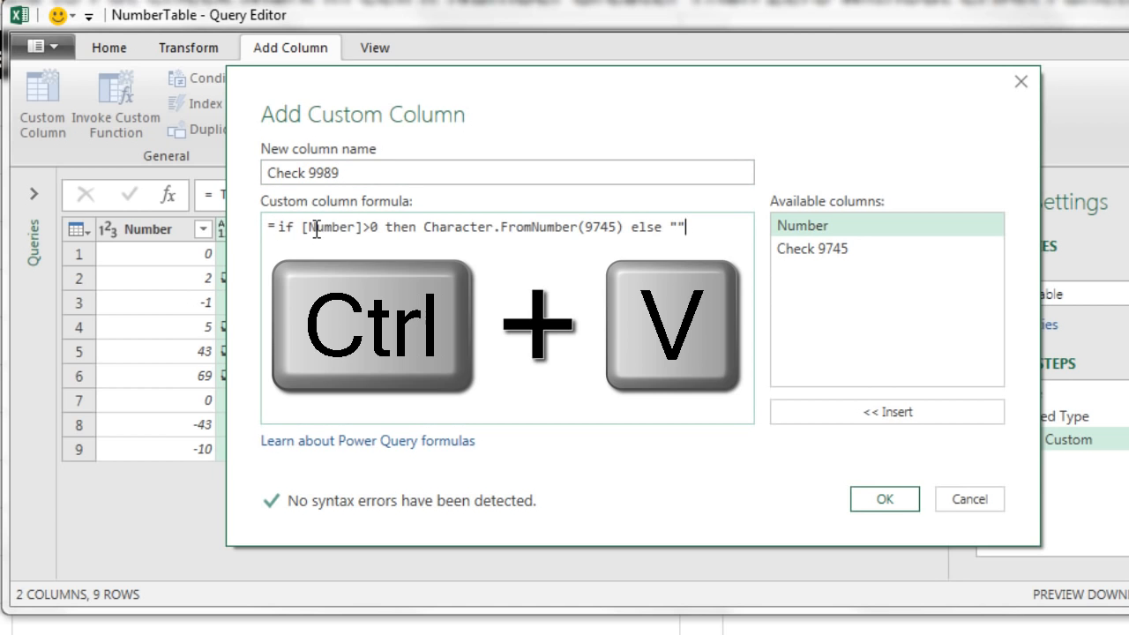
{"action": "key", "text": "ctrl+v"}
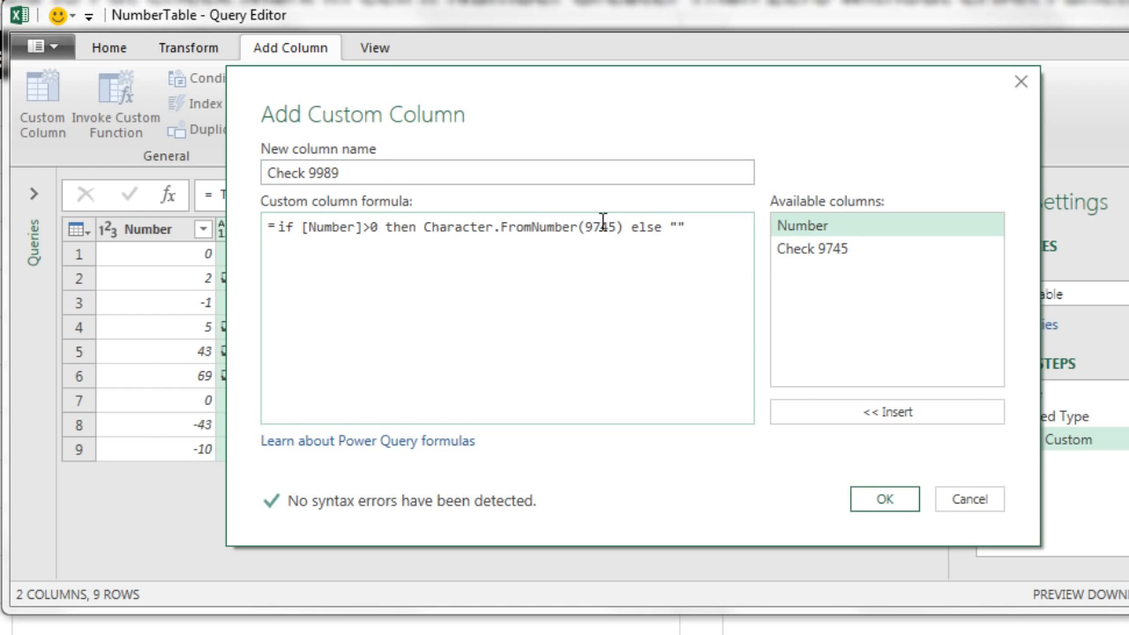
{"action": "double_click", "coordinate": [604, 226]}
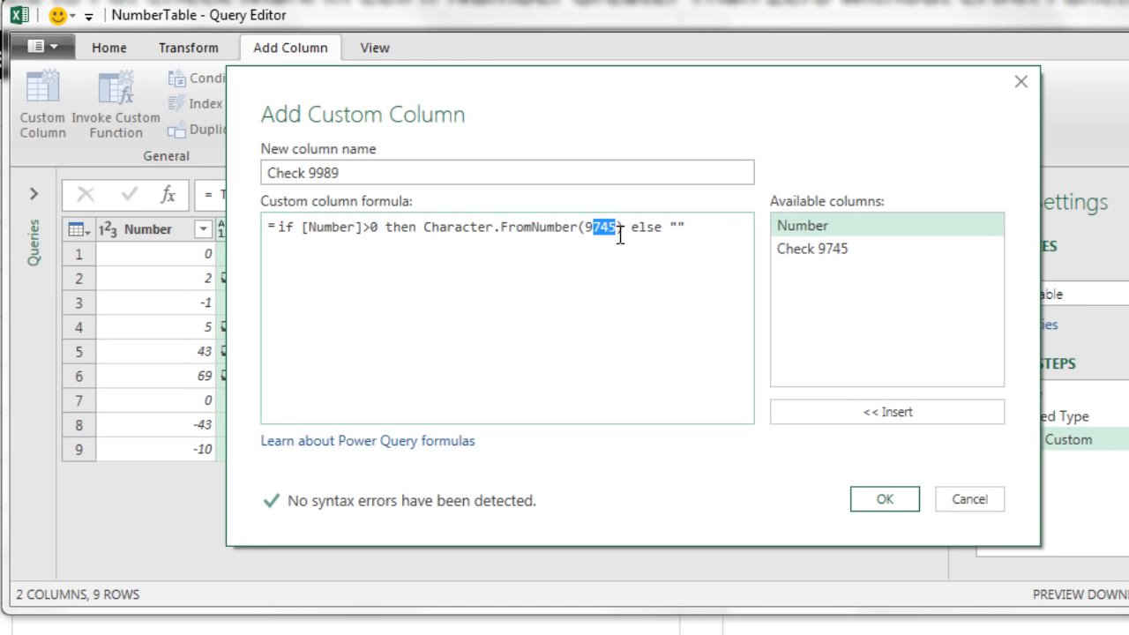
{"action": "type", "text": "9989"}
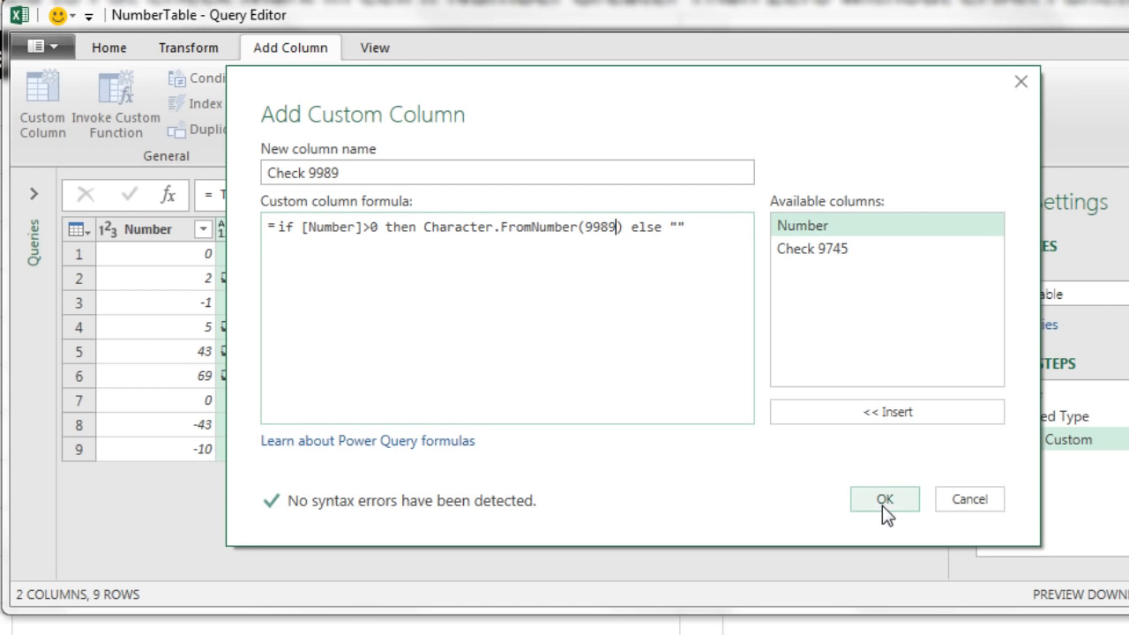
{"action": "left_click", "coordinate": [884, 498]}
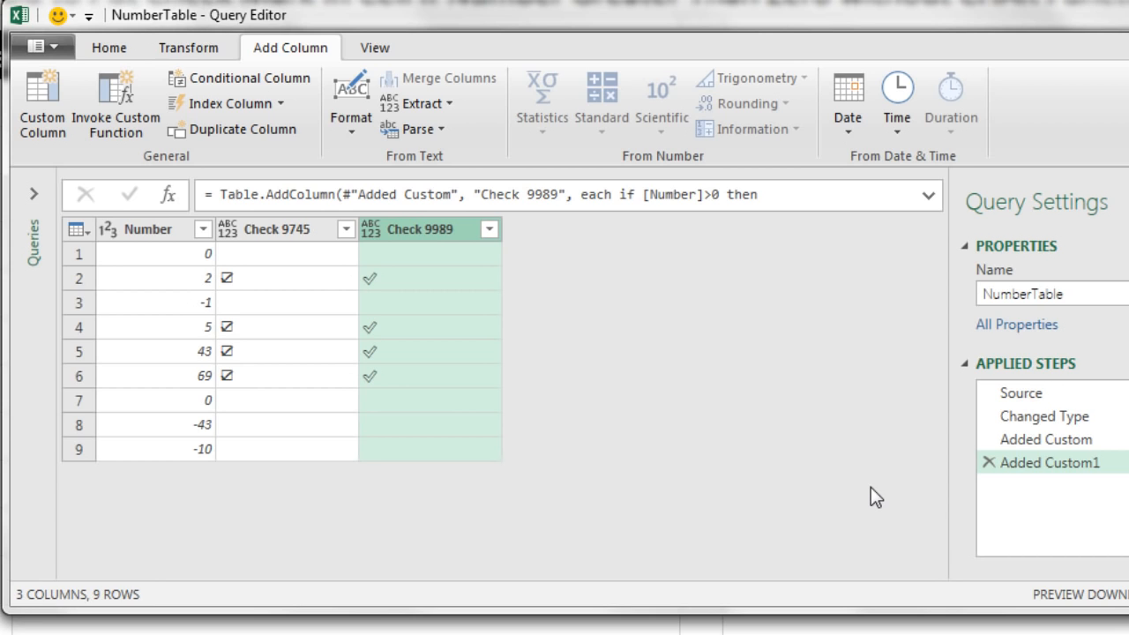
{"action": "mouse_move", "coordinate": [41, 100]}
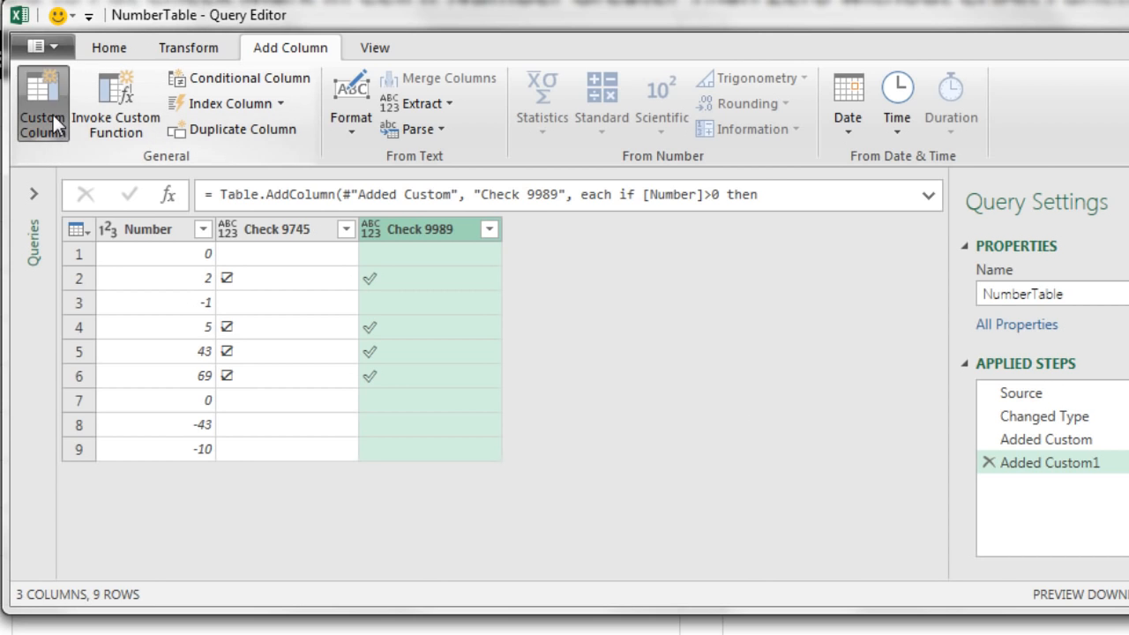
Add custom column Check 10004 from the pasted formula with Character.FromNumber(10004).
{"action": "left_click", "coordinate": [43, 102]}
{"action": "type", "text": "Check 10004"}
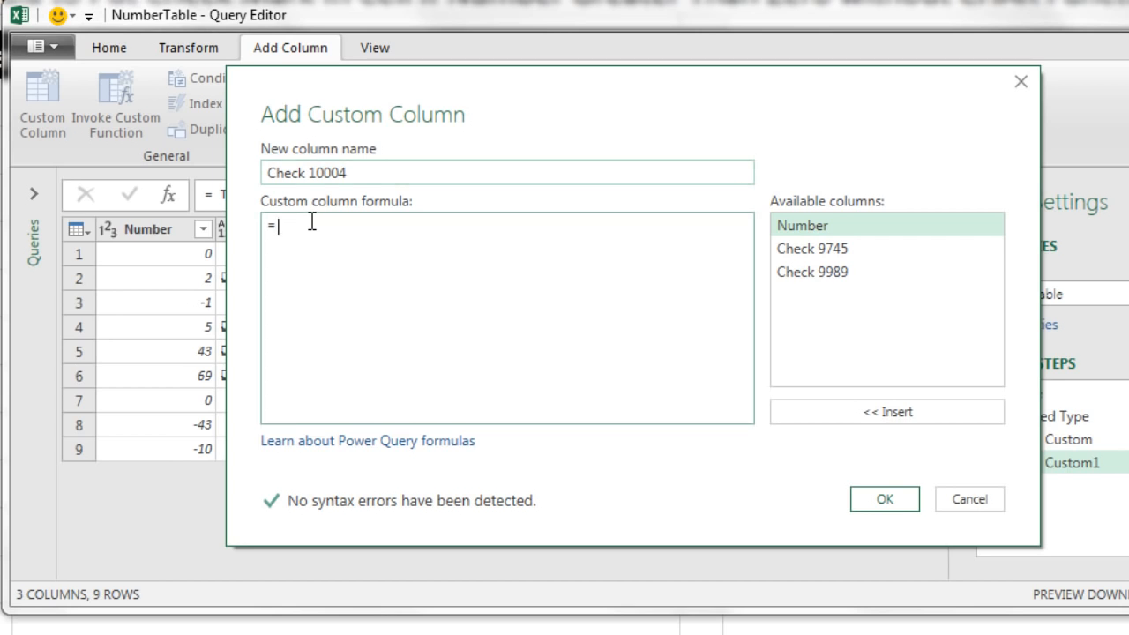
{"action": "key", "text": "ctrl+v"}
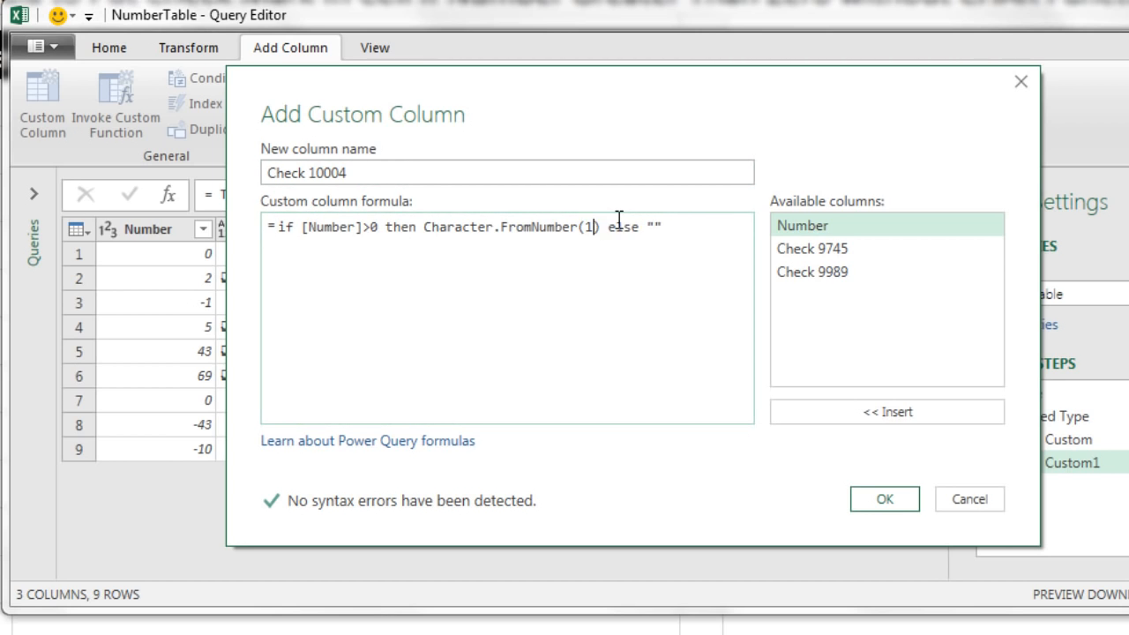
{"action": "left_click", "coordinate": [884, 497]}
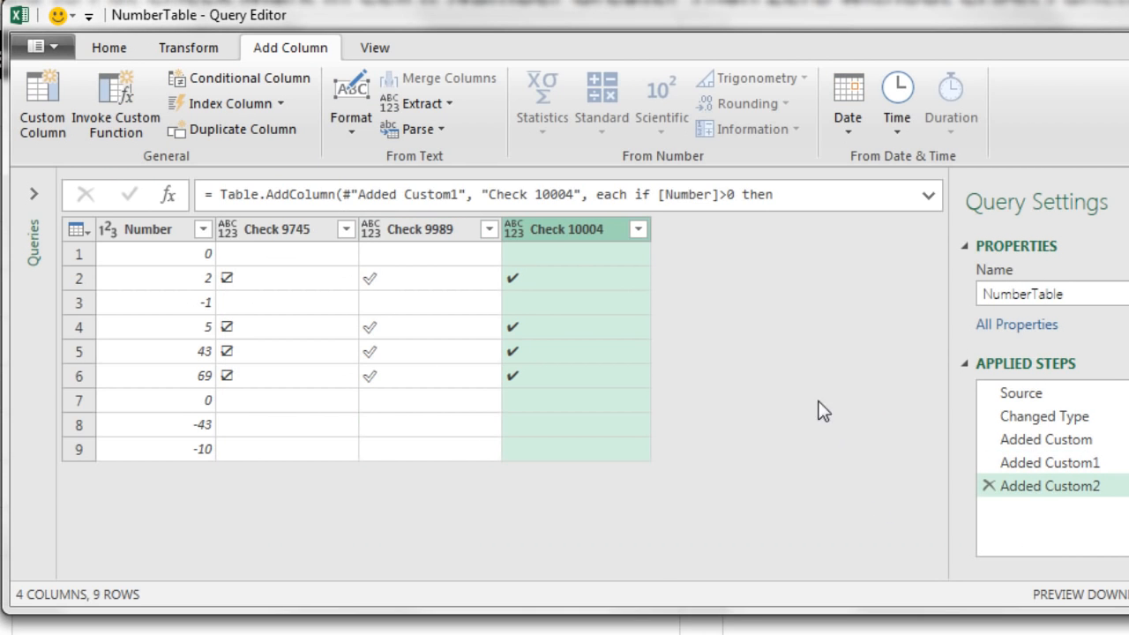
{"action": "left_click", "coordinate": [40, 102]}
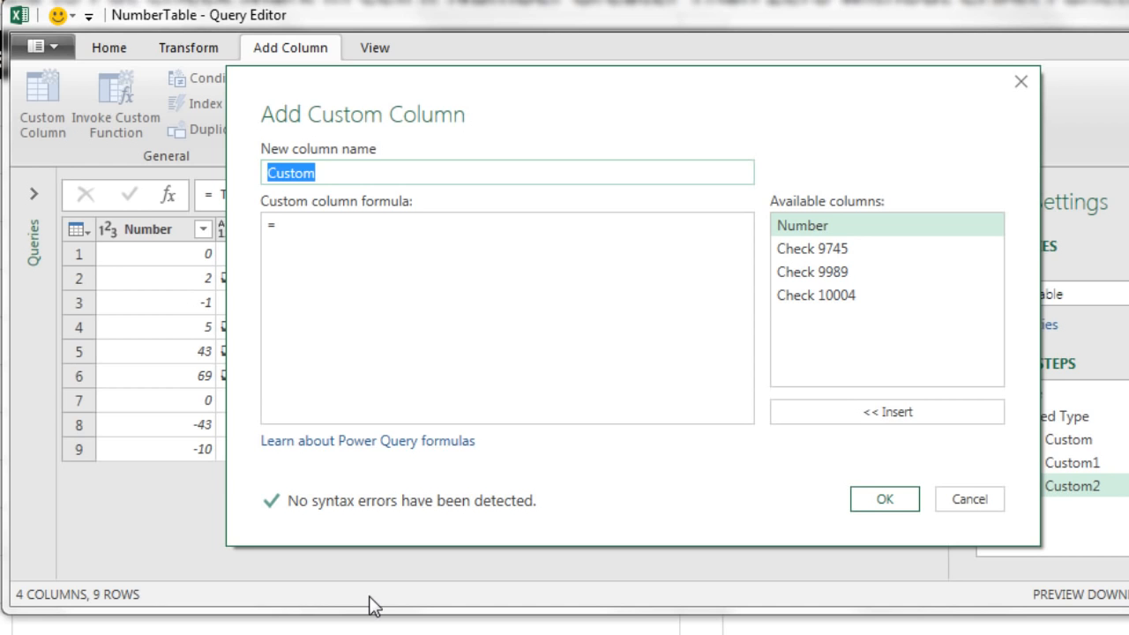
Add custom column Check 10003 using the pasted formula with code 10003.
{"action": "type", "text": "Check 10003"}
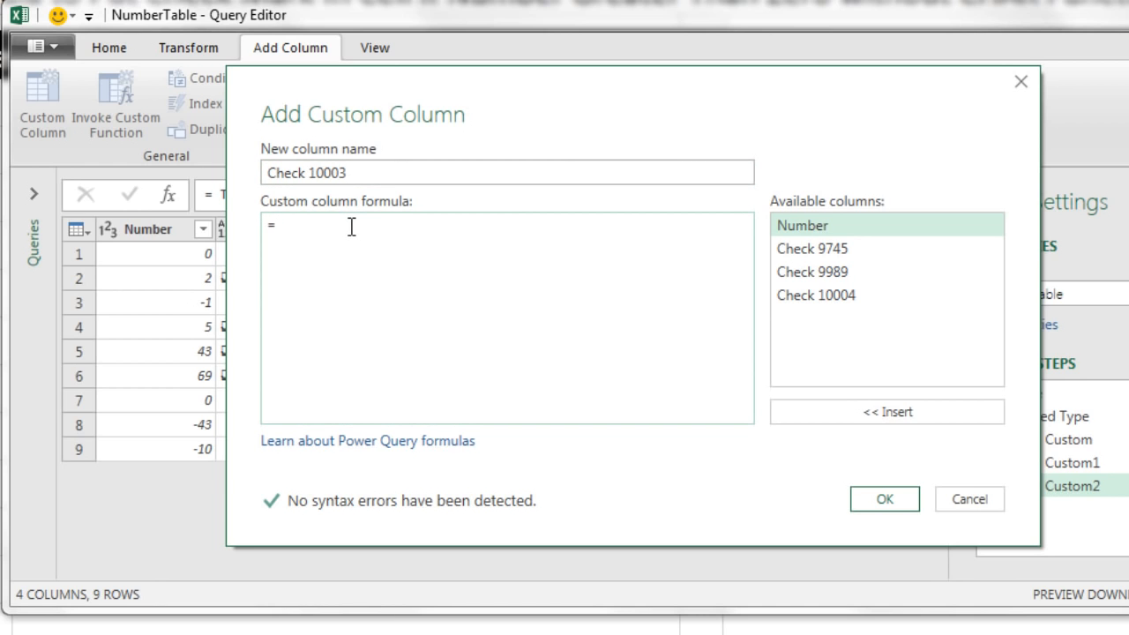
{"action": "key", "text": "ctrl+v"}
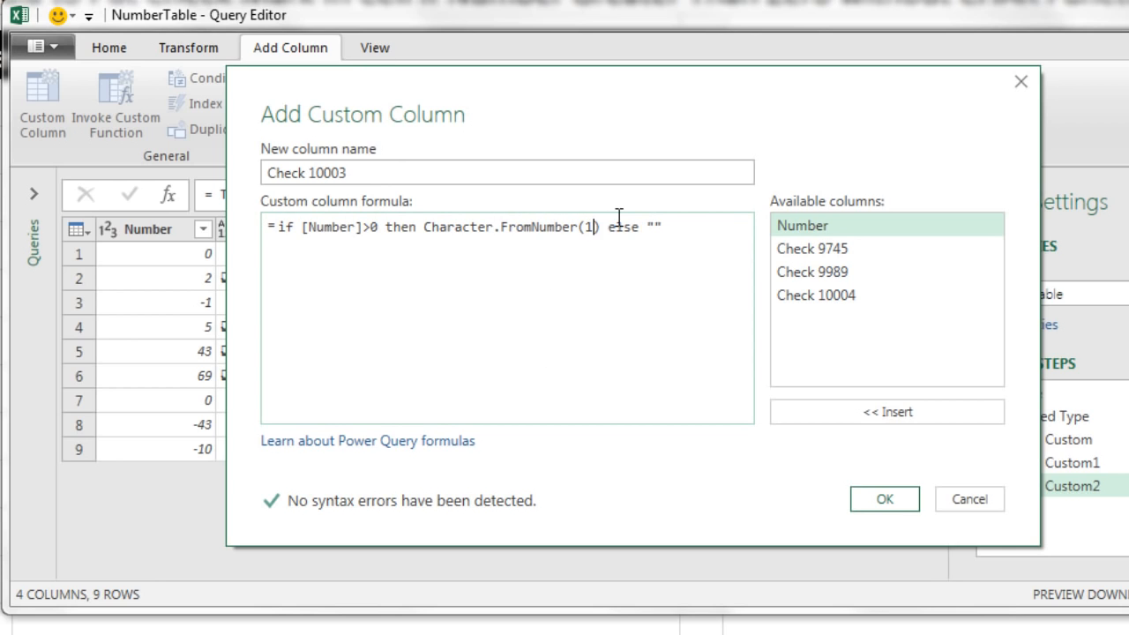
{"action": "type", "text": "0003"}
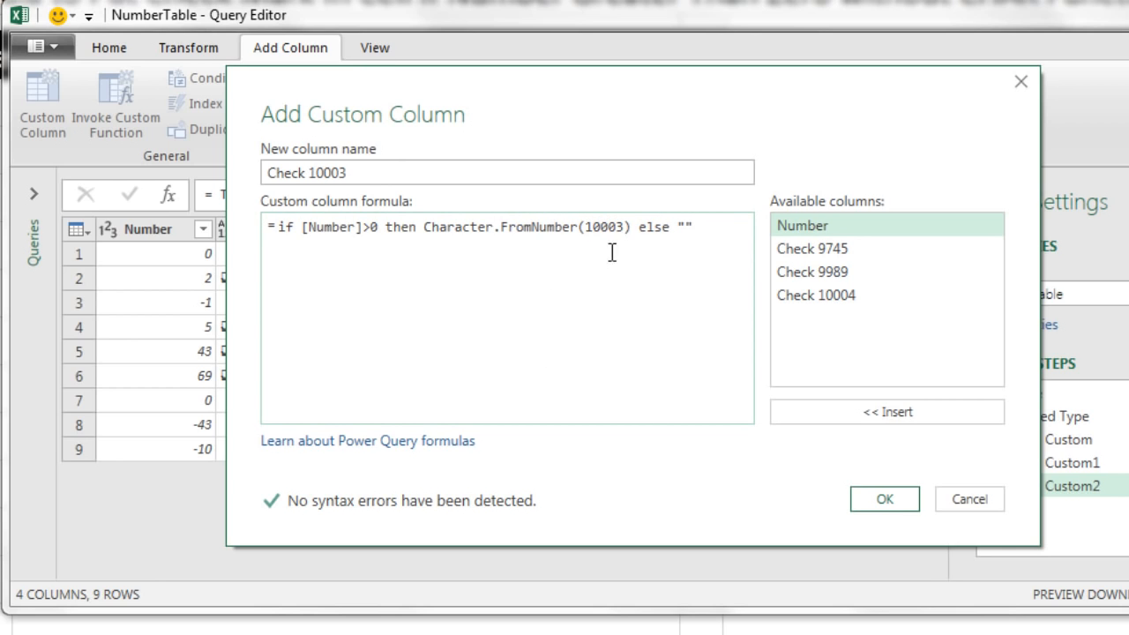
{"action": "left_click", "coordinate": [884, 497]}
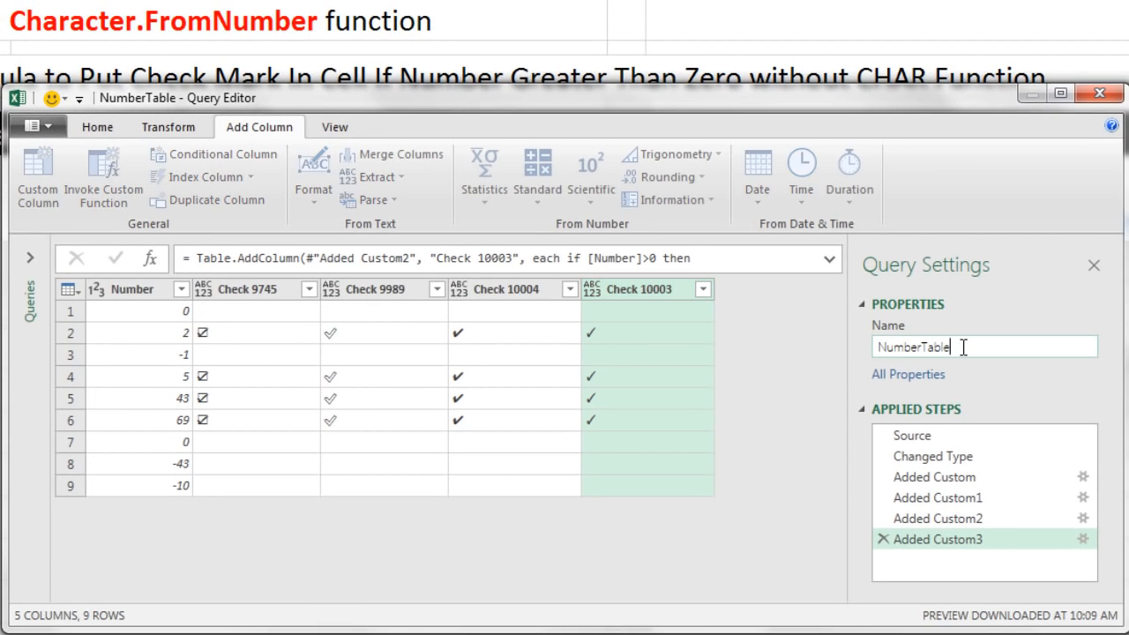
Rename the query NumberTableWithChecks and Close & Load it as a table on a new worksheet.
{"action": "type", "text": "WithChecks"}
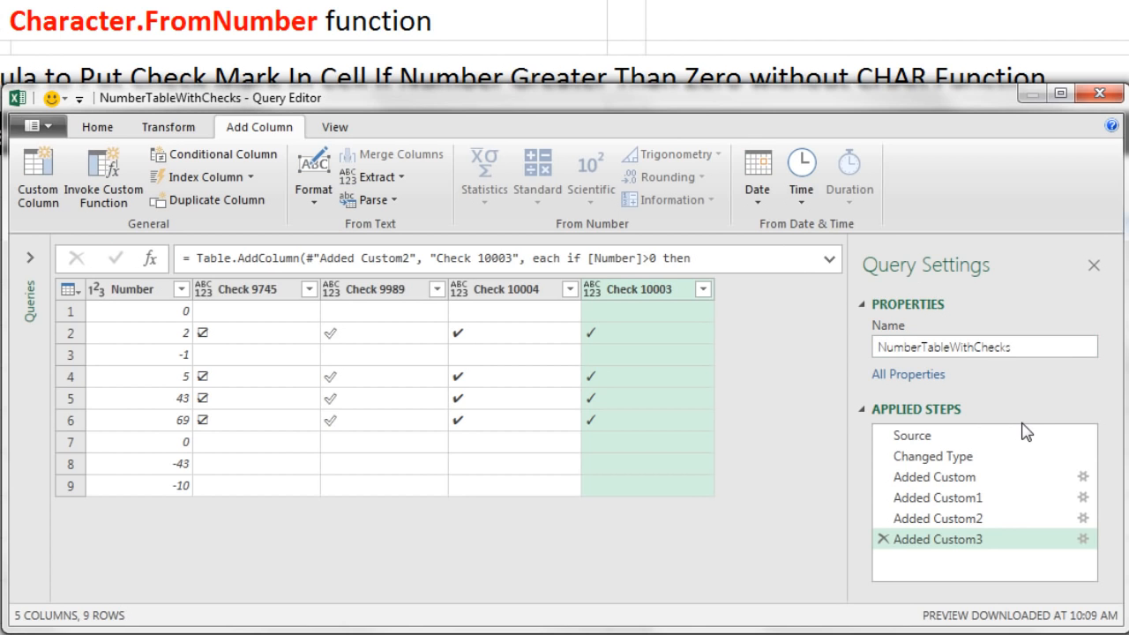
{"action": "left_click", "coordinate": [97, 127]}
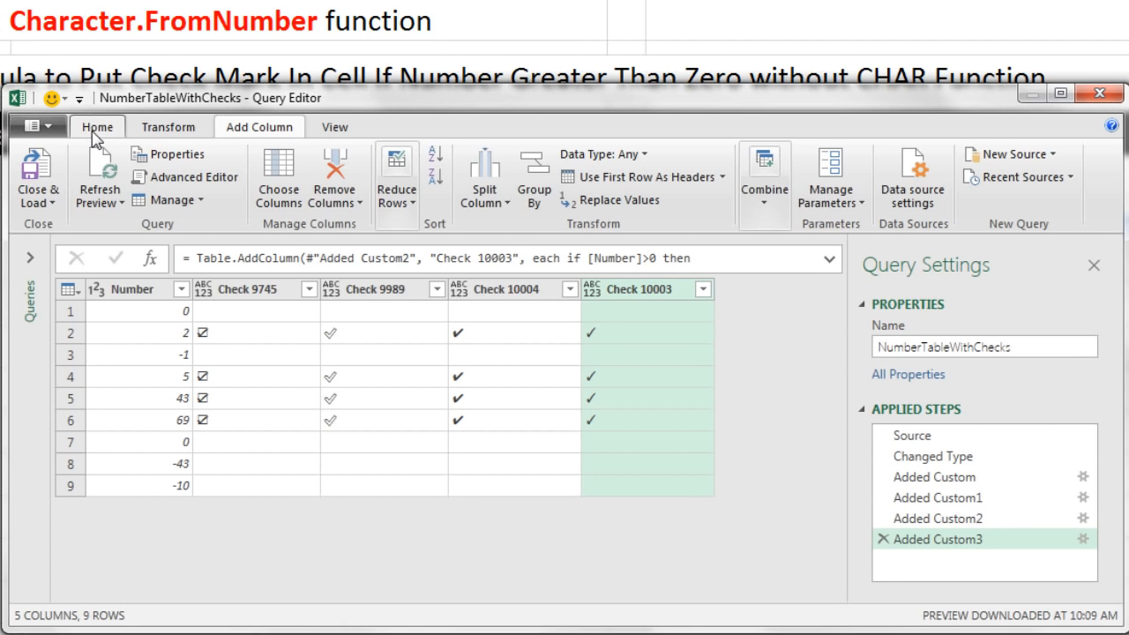
{"action": "left_click", "coordinate": [37, 203]}
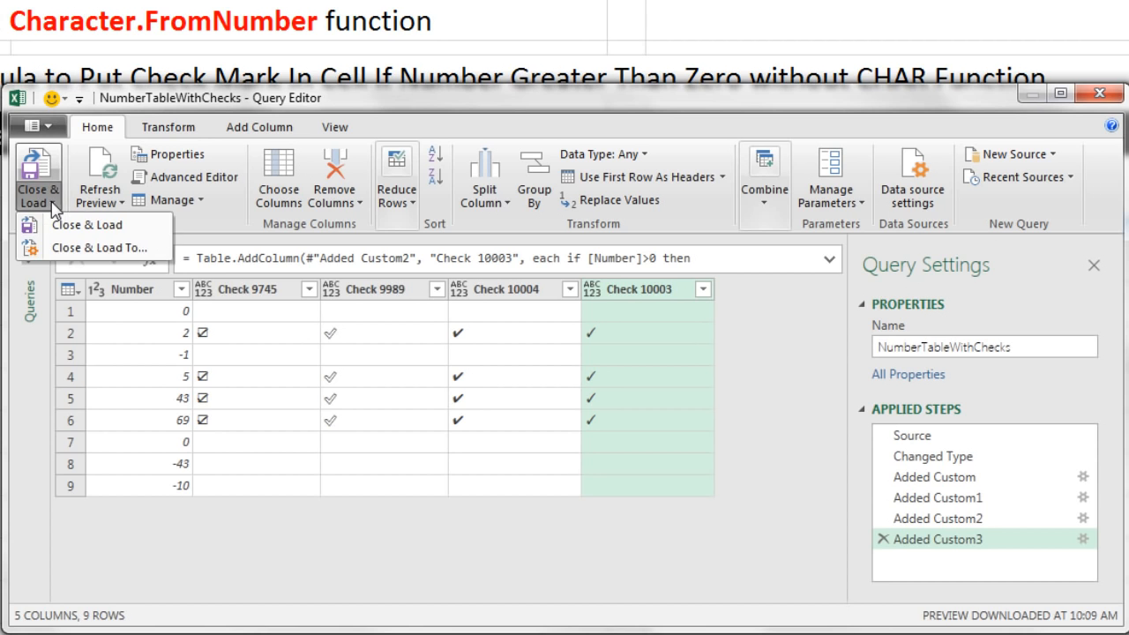
{"action": "left_click", "coordinate": [99, 247]}
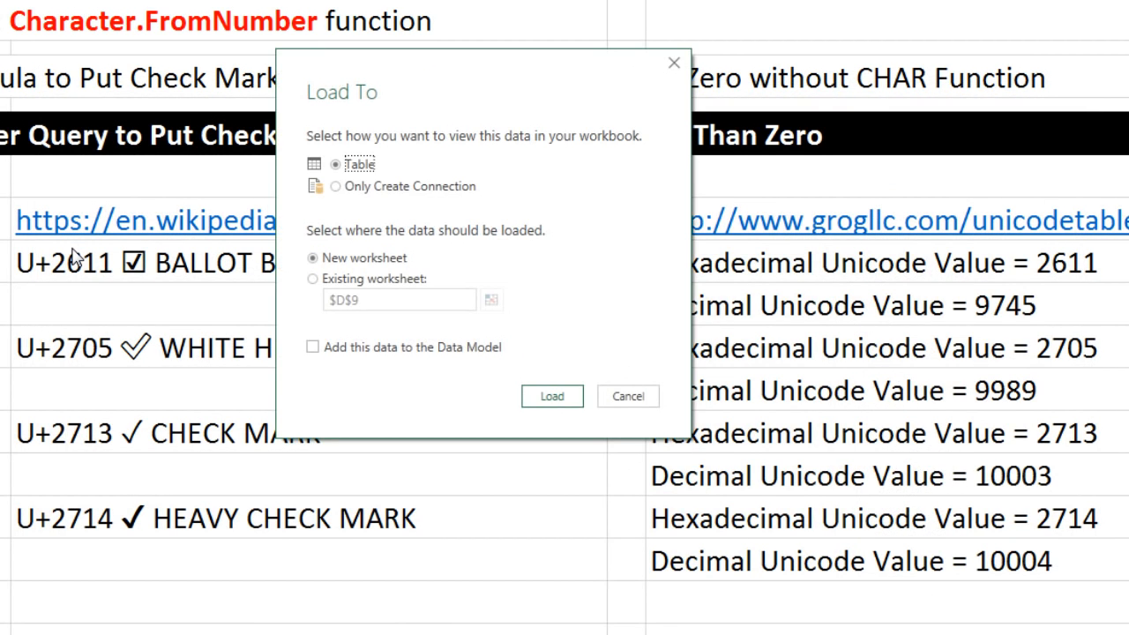
{"action": "mouse_move", "coordinate": [328, 257]}
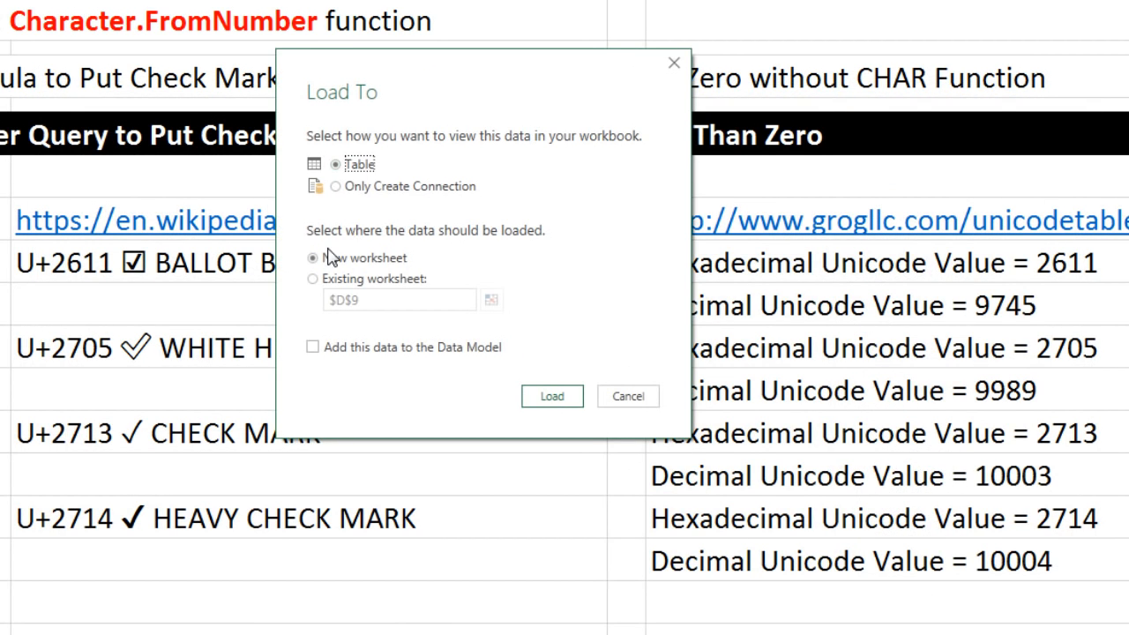
{"action": "left_click", "coordinate": [551, 395]}
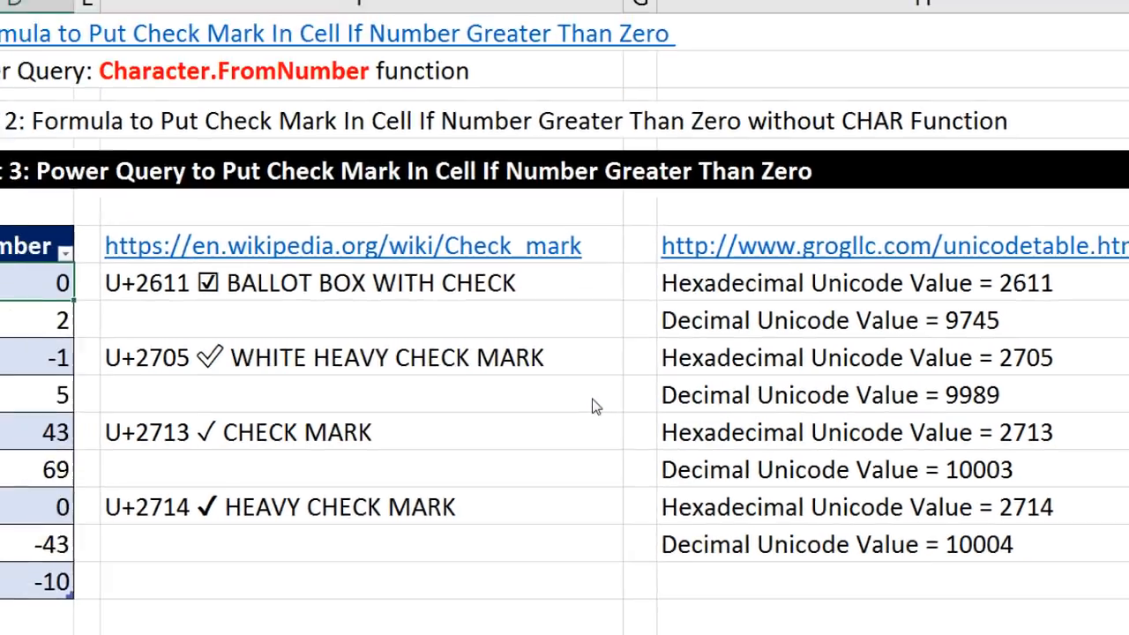
{"action": "left_click", "coordinate": [194, 614]}
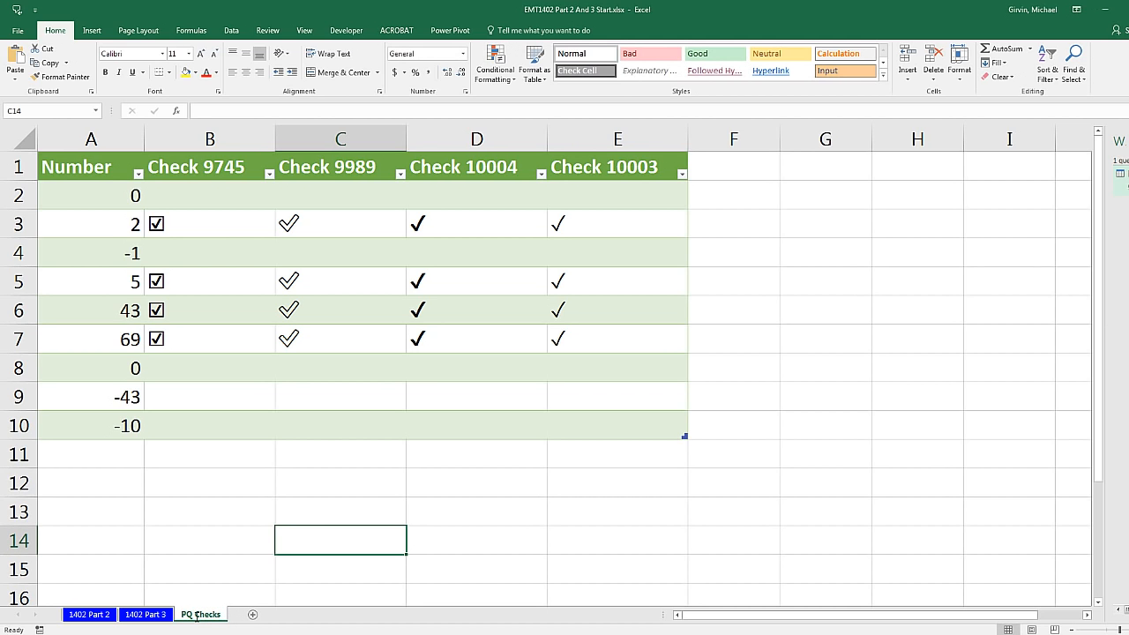
{"action": "mouse_move", "coordinate": [272, 250]}
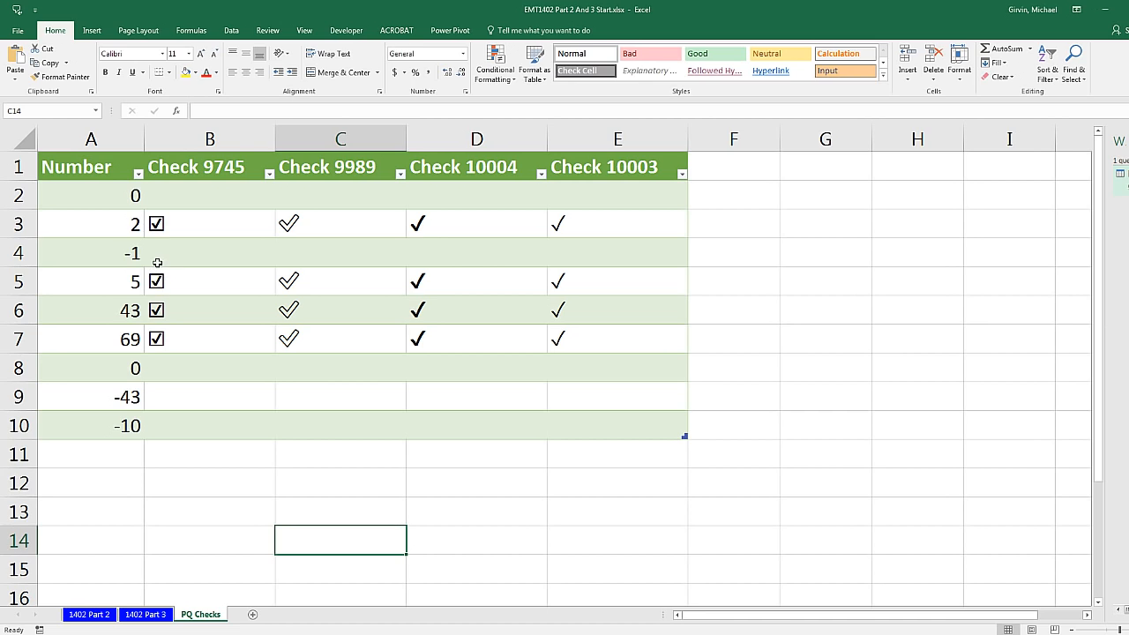
{"action": "mouse_move", "coordinate": [224, 264]}
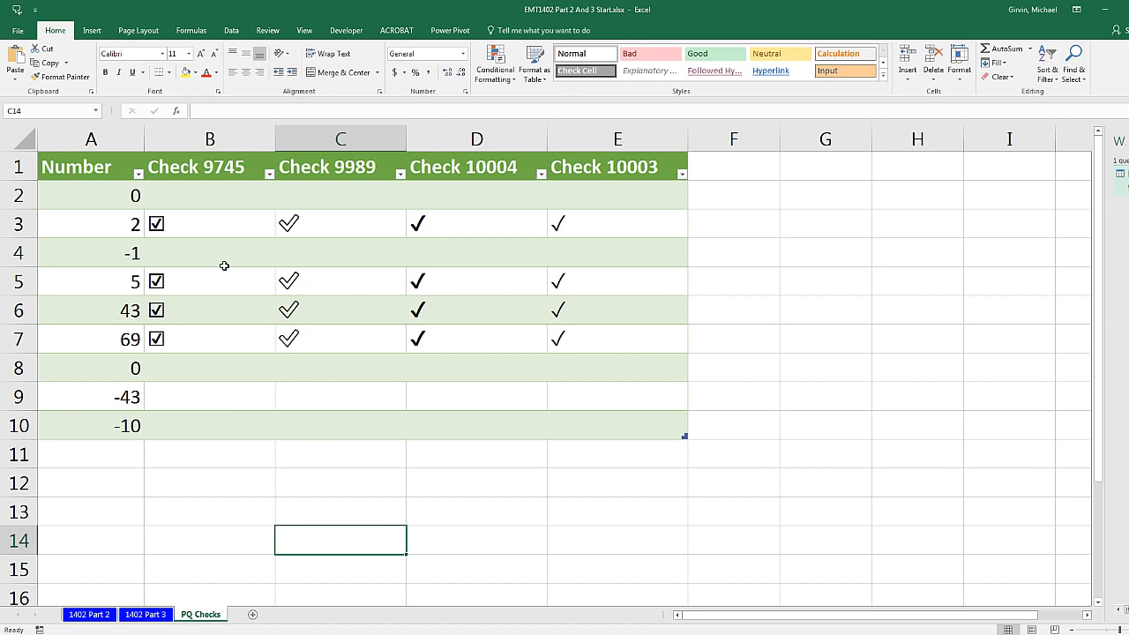
Inspect the loaded PQ Checks table and select the empty check cell beside -1.
{"action": "right_click", "coordinate": [208, 252]}
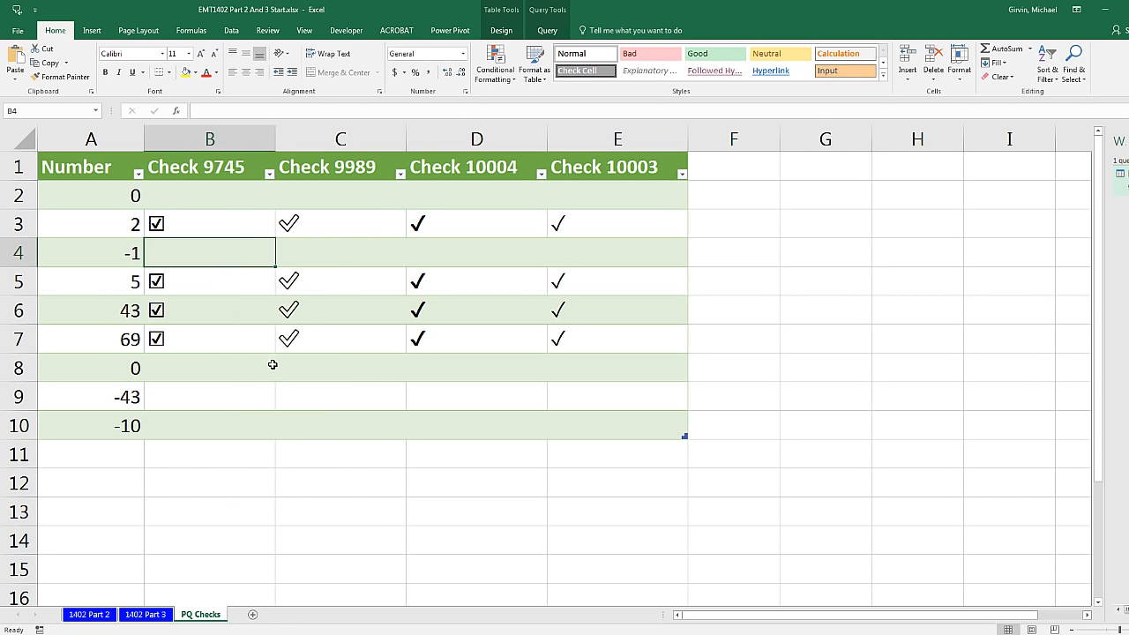
{"action": "left_click", "coordinate": [145, 614]}
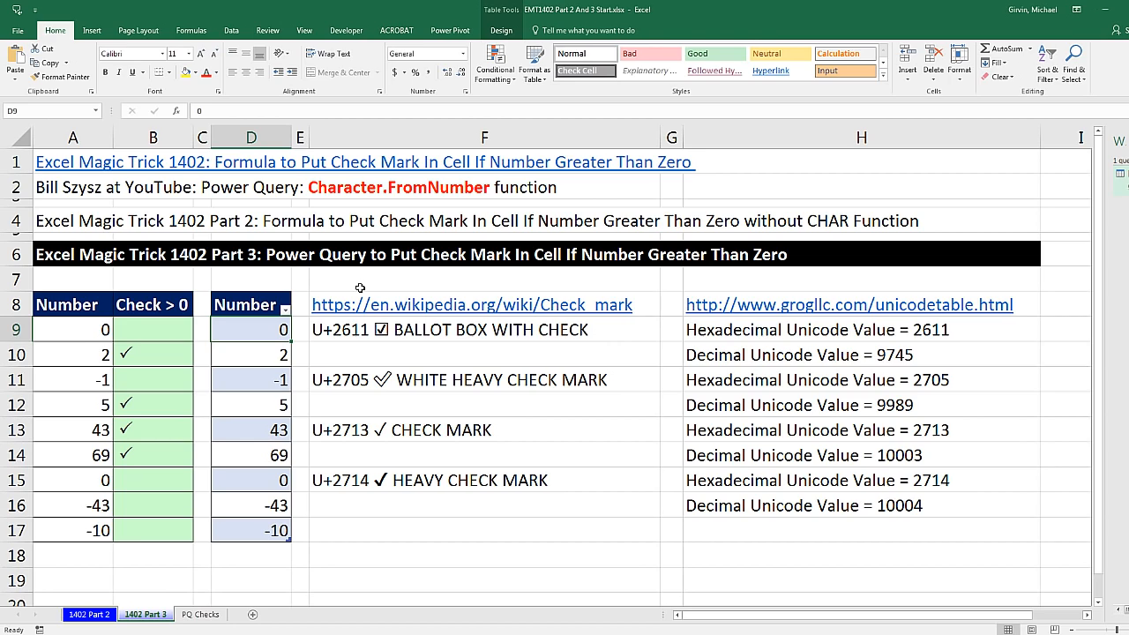
{"action": "mouse_move", "coordinate": [520, 445]}
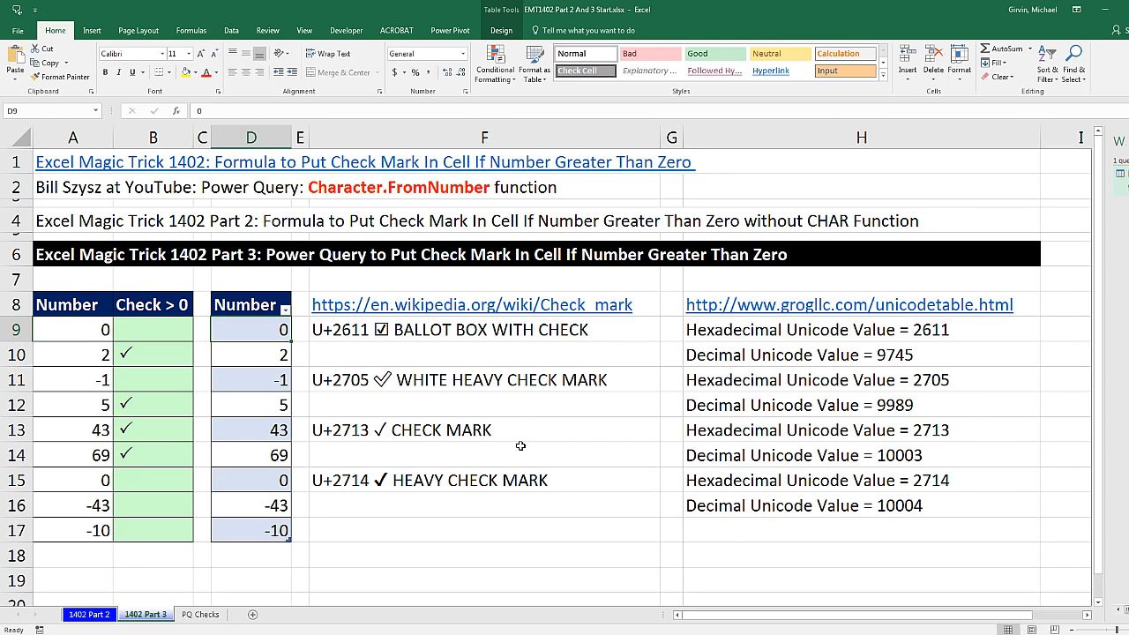
{"action": "mouse_move", "coordinate": [134, 205]}
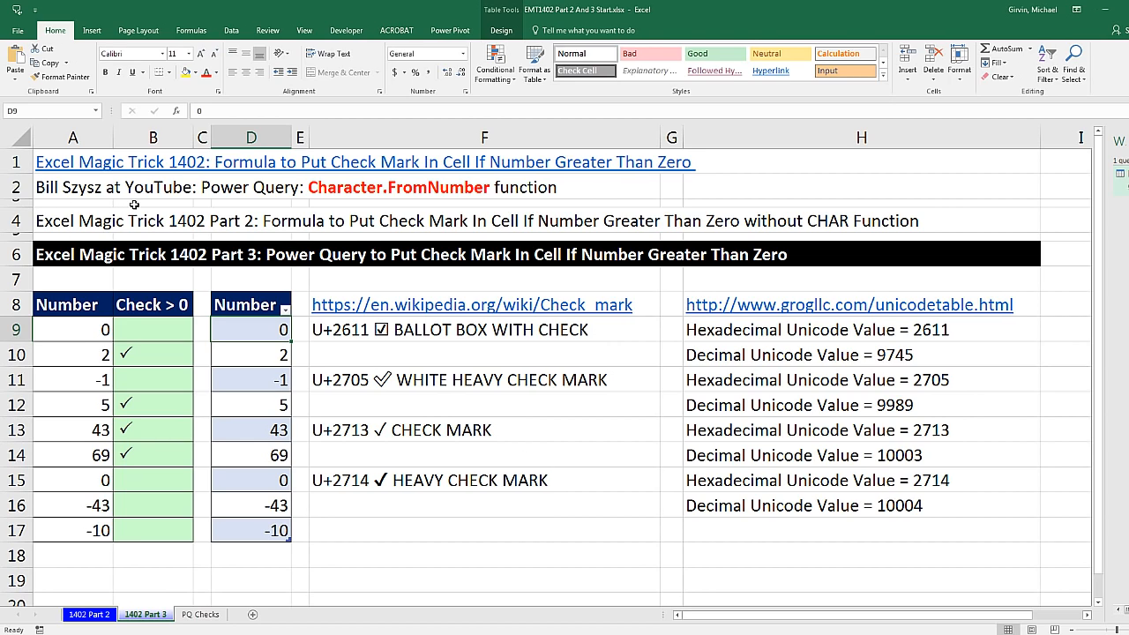
{"action": "mouse_move", "coordinate": [473, 210]}
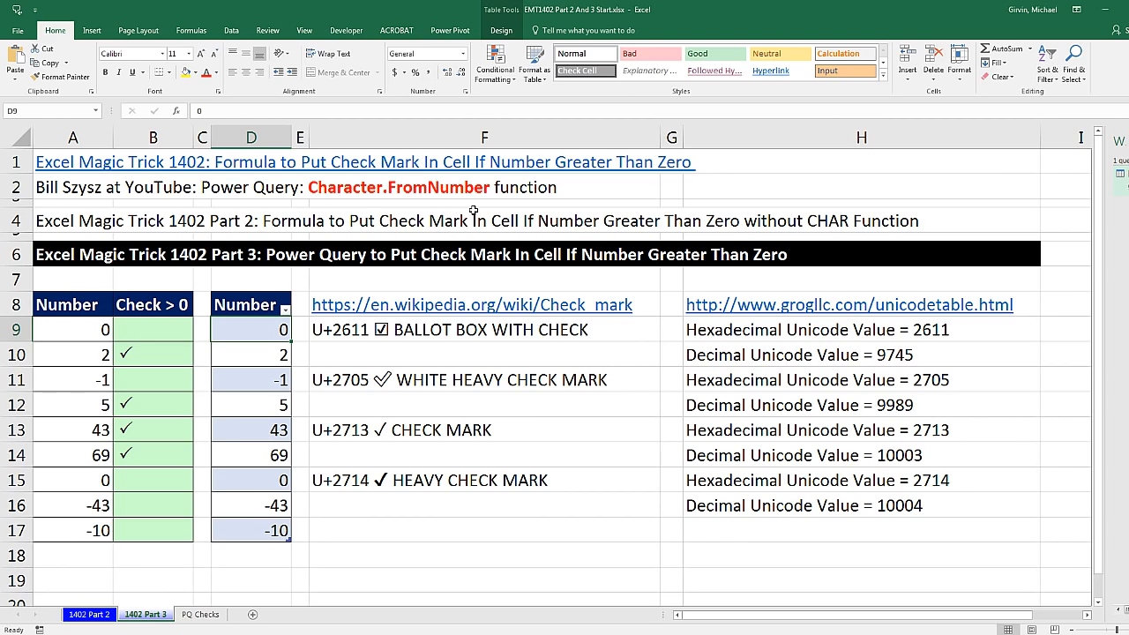